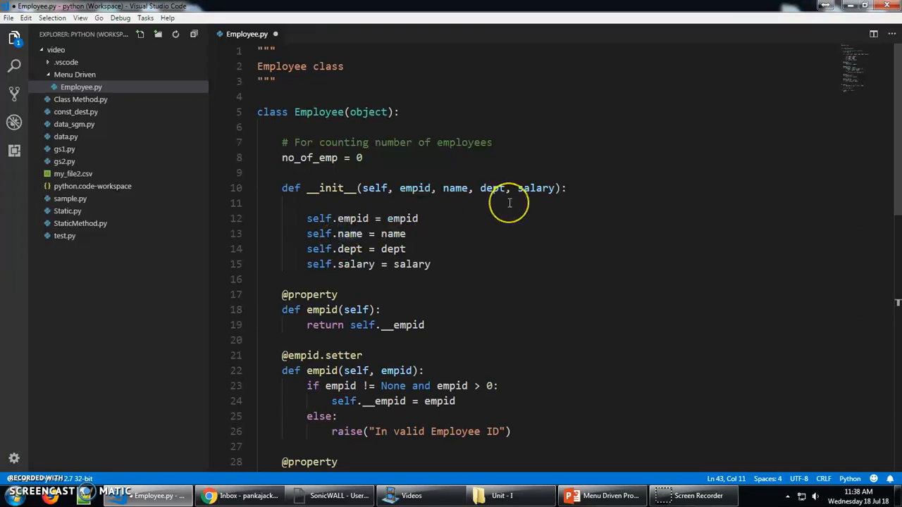
pyautogui.moveTo(493, 207)
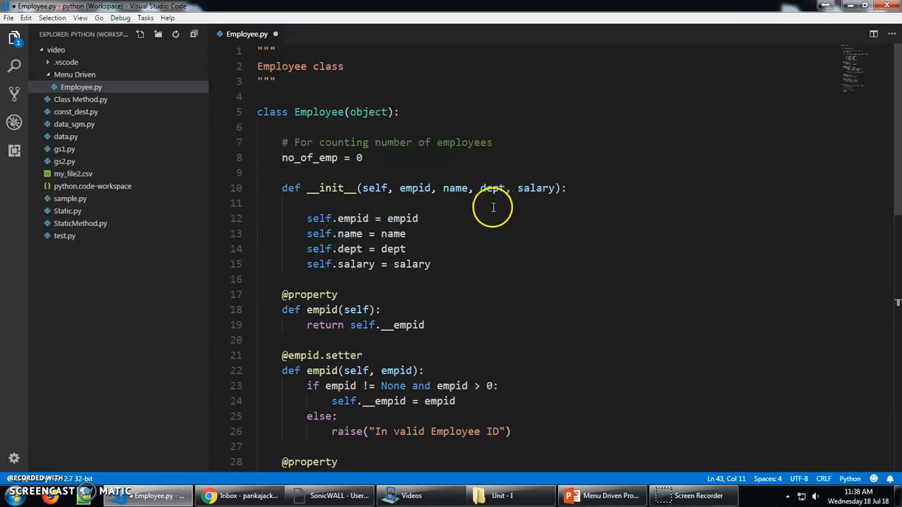
# In main, add a print e.__dict__ statement.
pyautogui.scroll(-3)
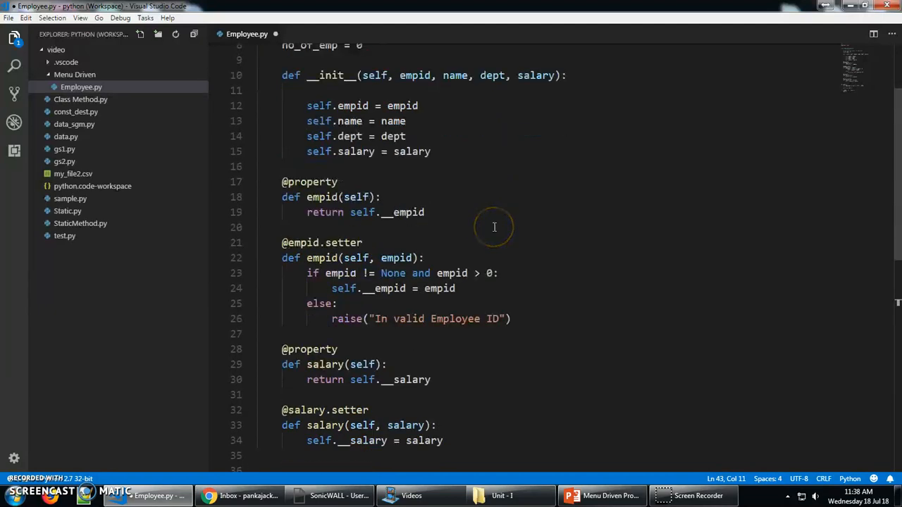
pyautogui.scroll(-3)
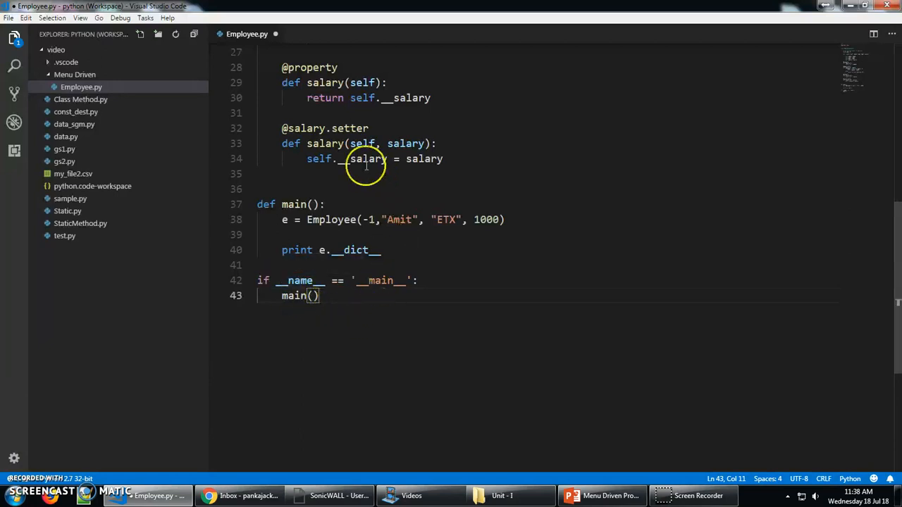
pyautogui.moveTo(386, 294)
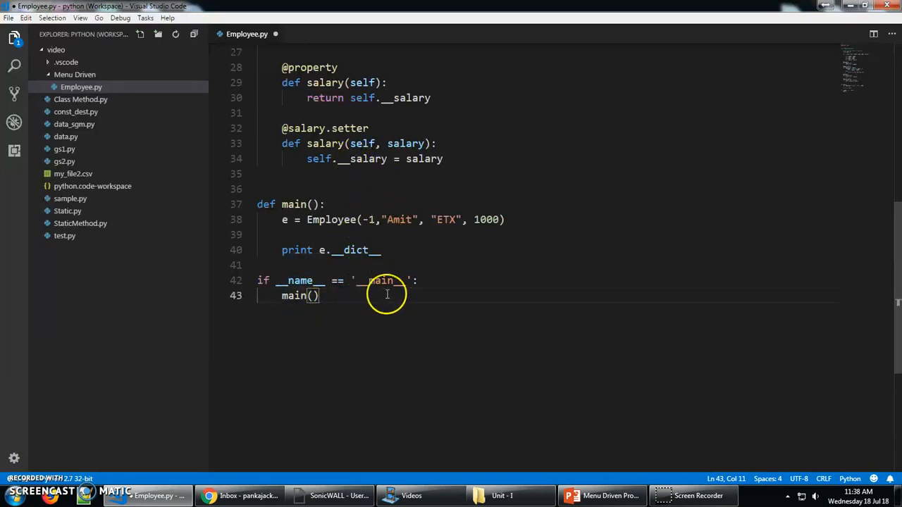
pyautogui.moveTo(330, 314)
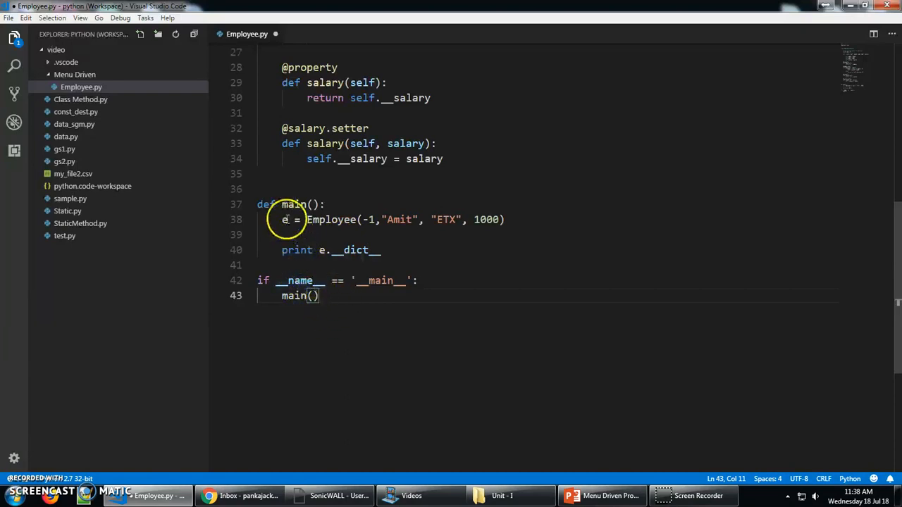
pyautogui.doubleClick(294, 205)
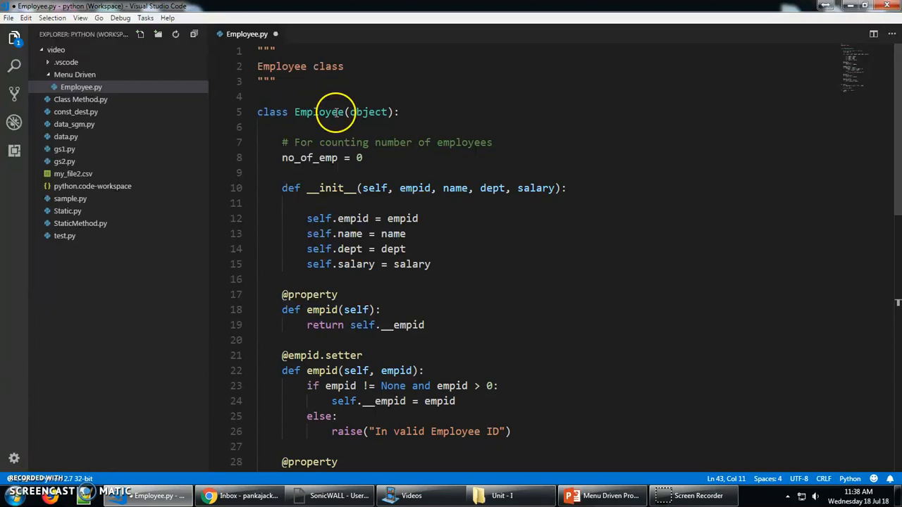
pyautogui.scroll(-3)
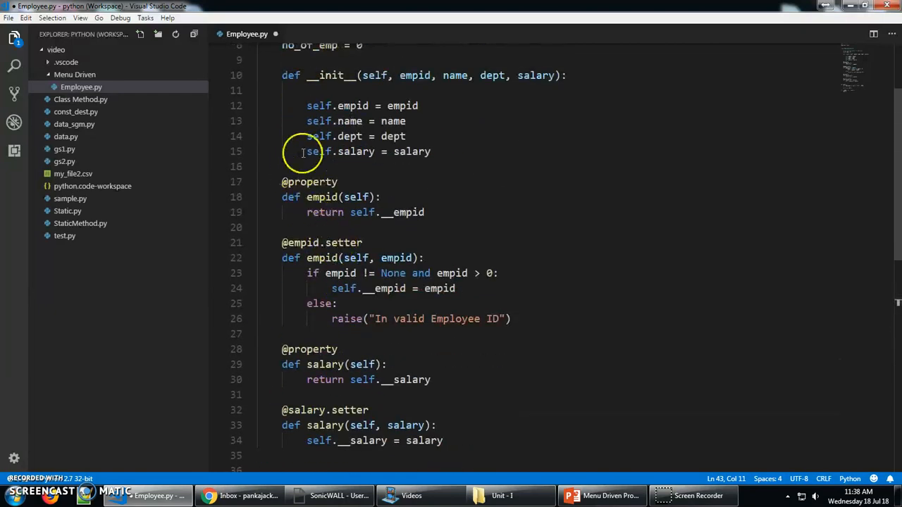
pyautogui.scroll(-3)
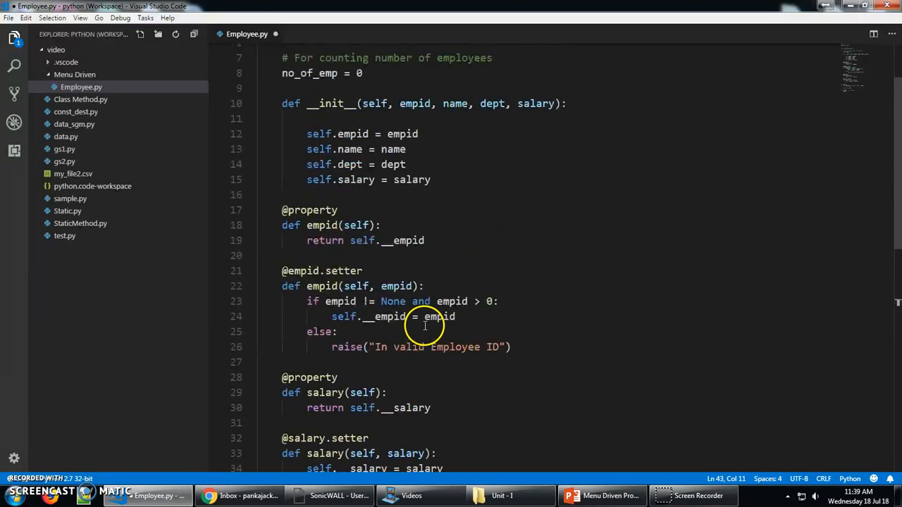
pyautogui.scroll(-3)
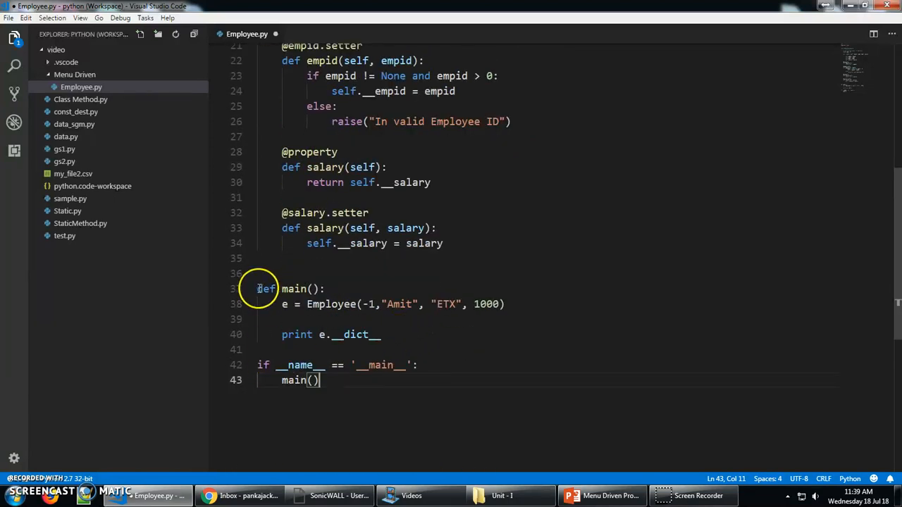
pyautogui.moveTo(258, 289); pyautogui.dragTo(318, 380)
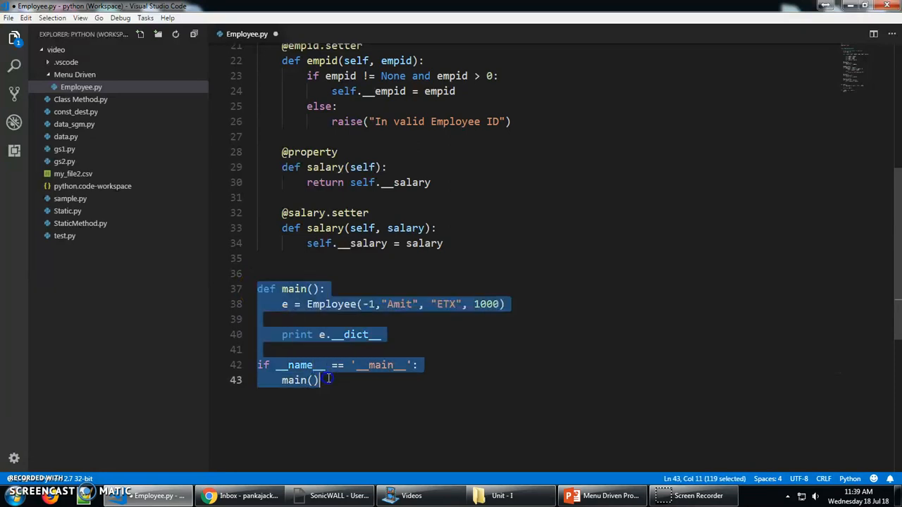
pyautogui.click(345, 316)
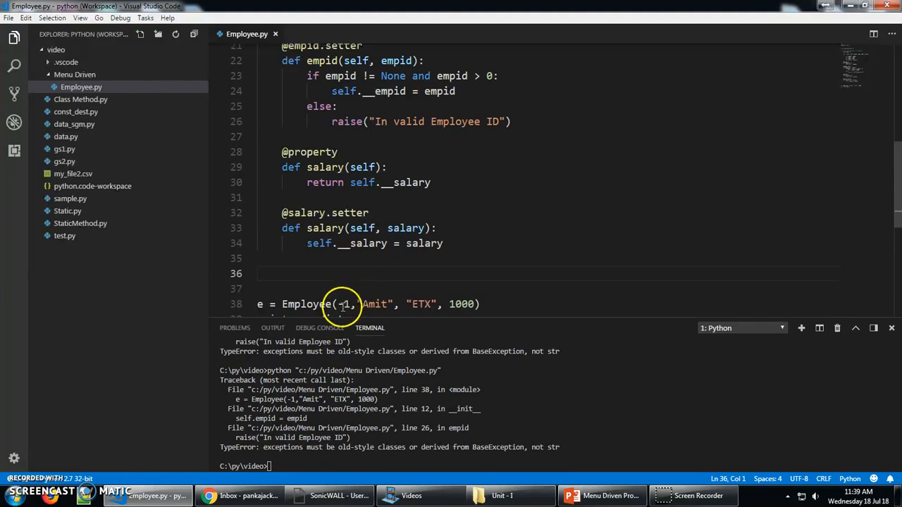
pyautogui.write('print e.__dict')
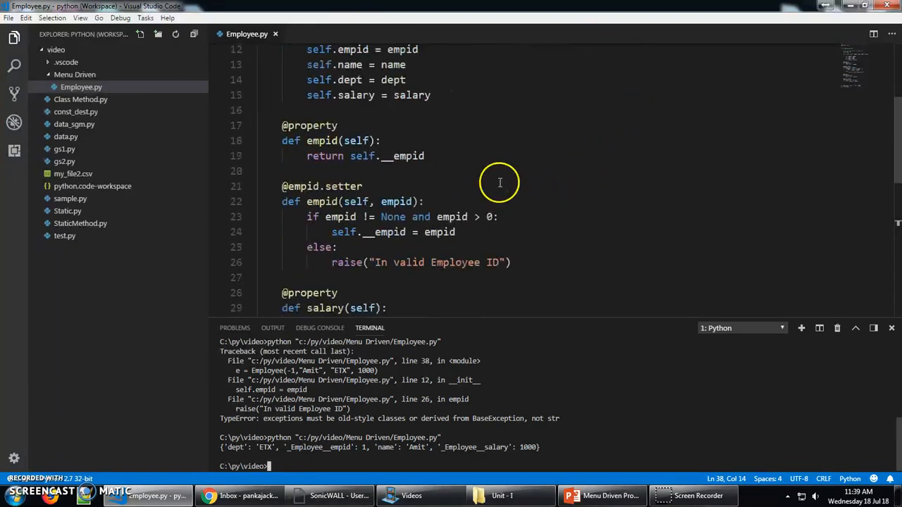
# Declare the method def raiseSalary(self, per_inc) in the Employee class.
pyautogui.scroll(-3)
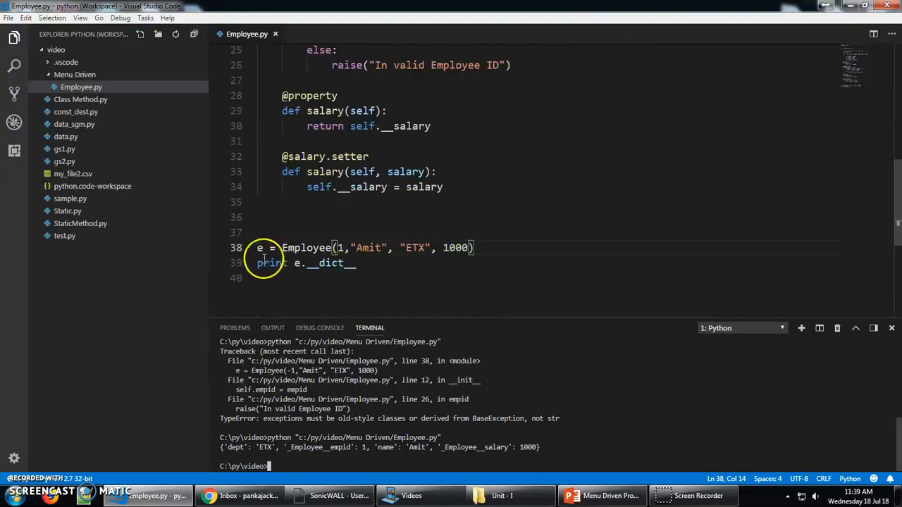
pyautogui.moveTo(257, 247); pyautogui.dragTo(357, 262)
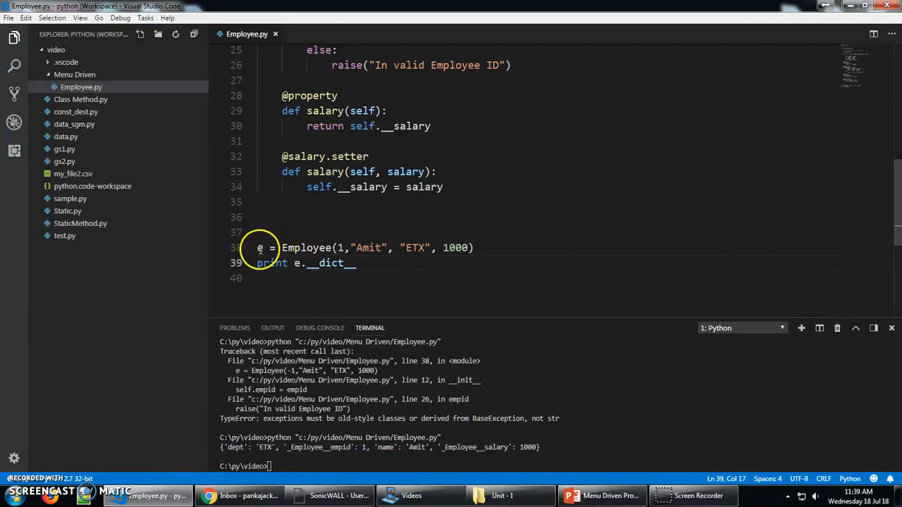
pyautogui.moveTo(258, 247); pyautogui.dragTo(356, 263)
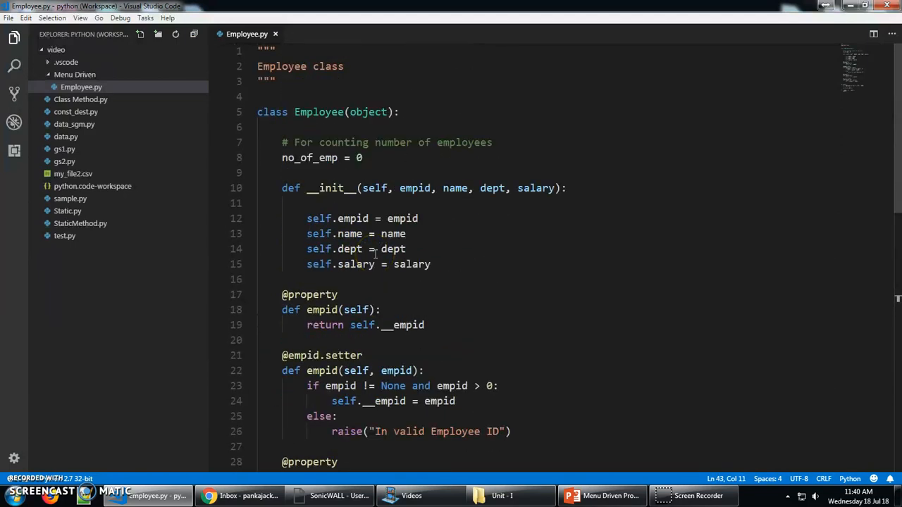
pyautogui.scroll(-3)
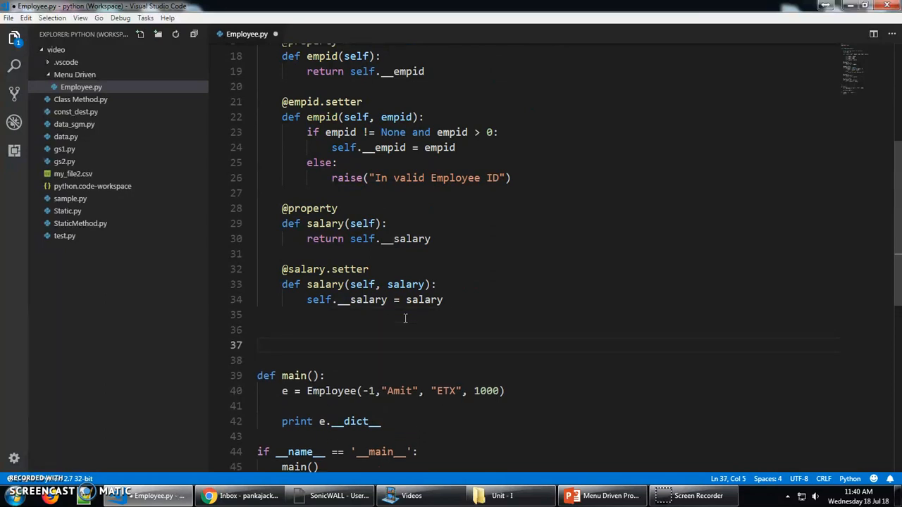
pyautogui.write('def')
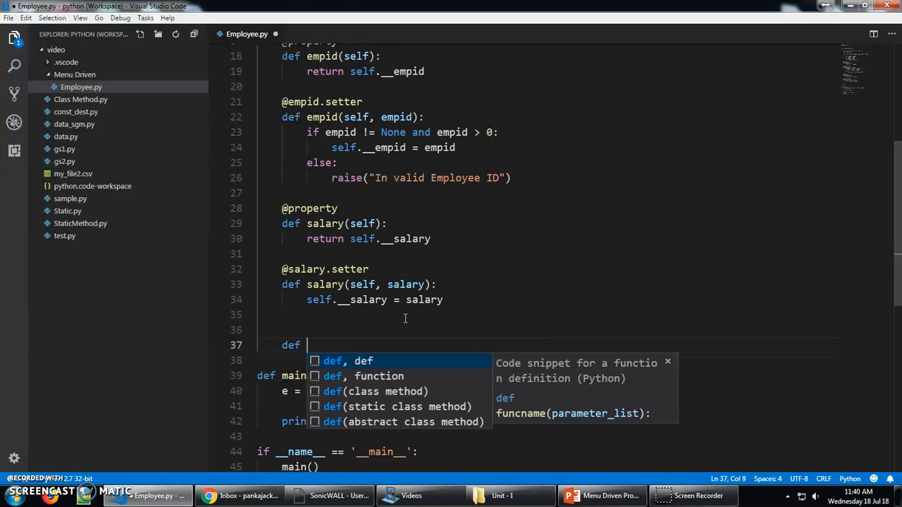
pyautogui.write('raise')
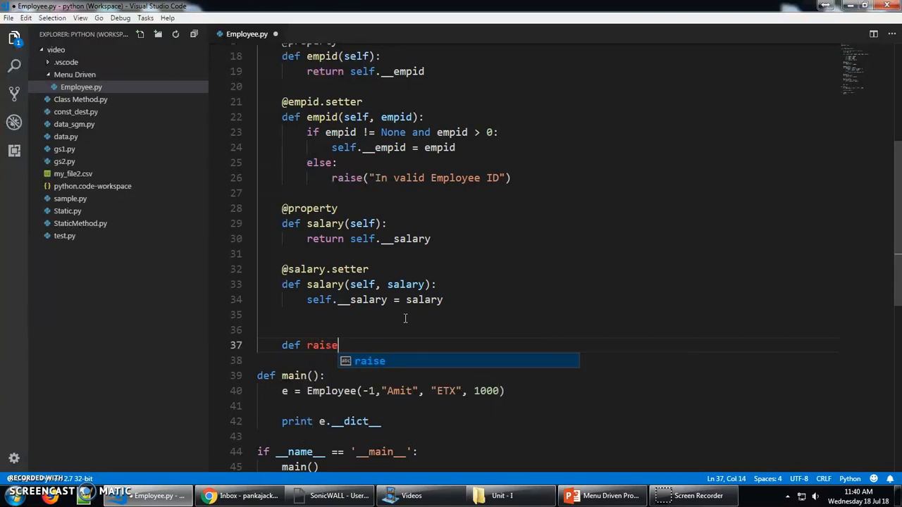
pyautogui.write('Sala')
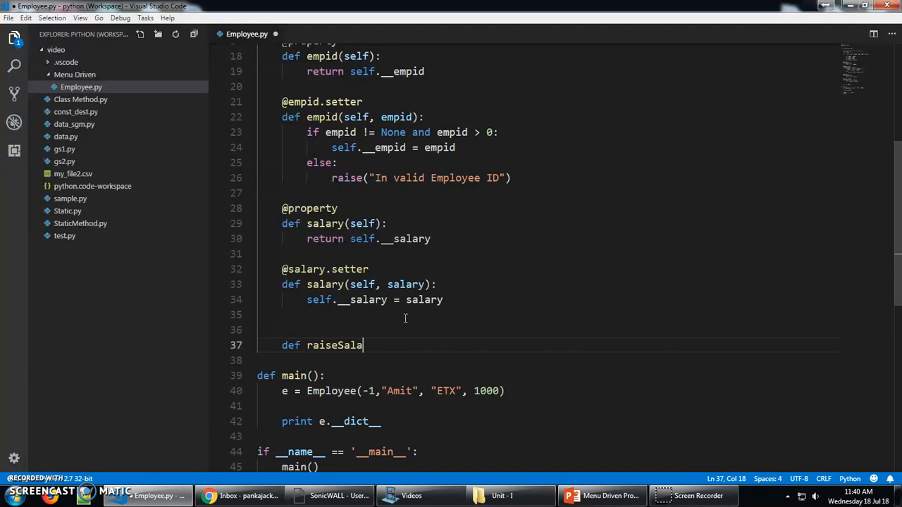
pyautogui.write('ry')
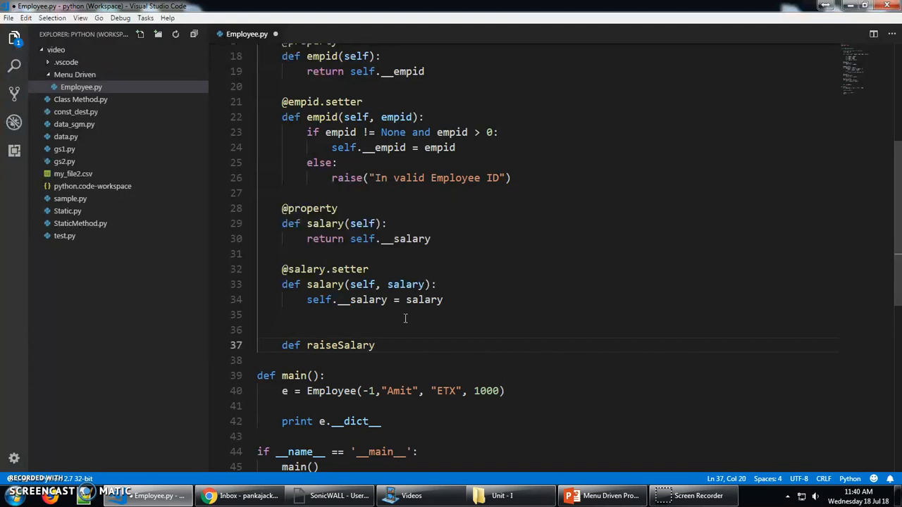
pyautogui.write('(self, ):')
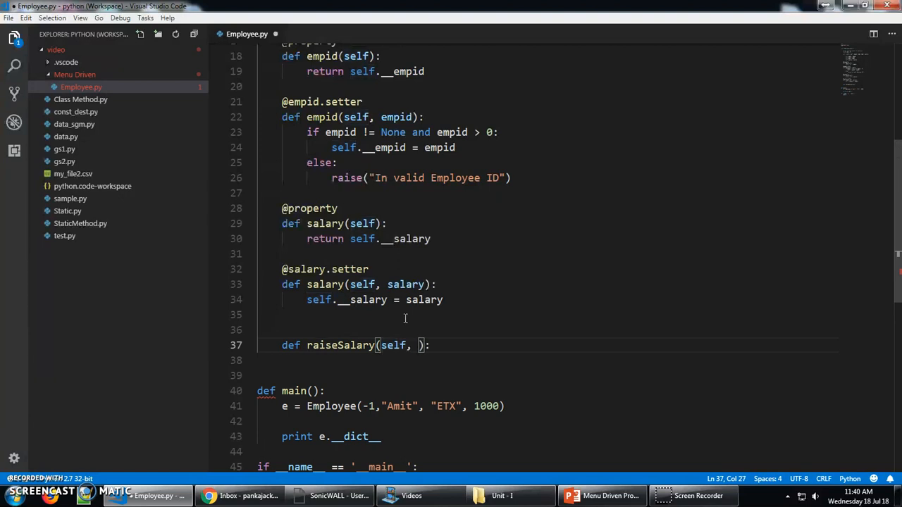
pyautogui.write('per_in')
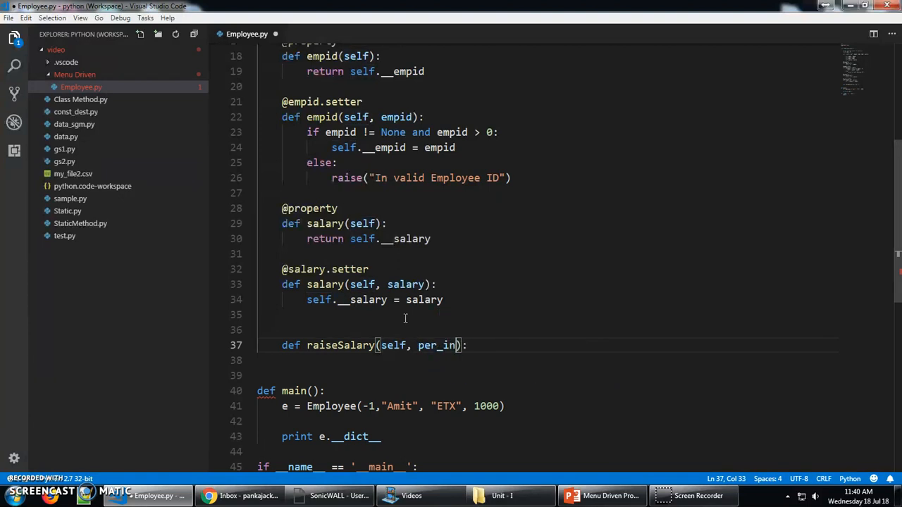
pyautogui.write('c')
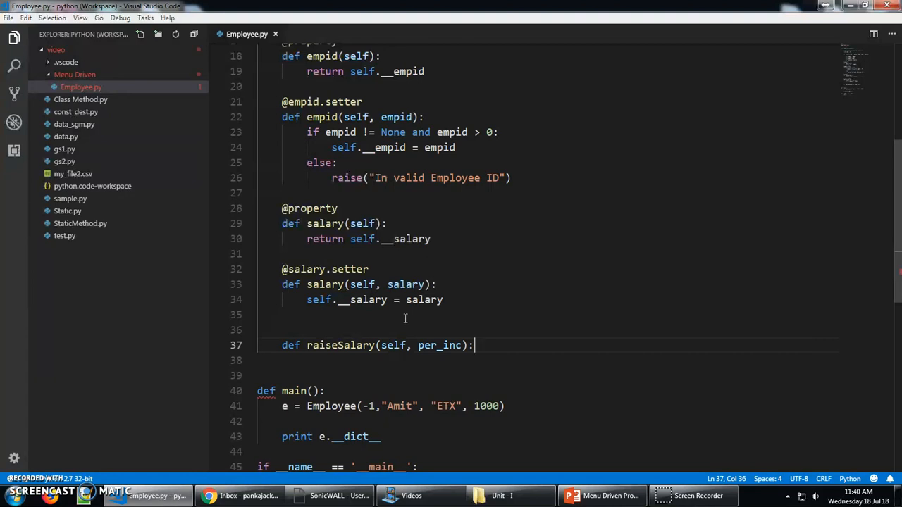
# Write the body self.salary = self.salary + self.salary*per_inc.
pyautogui.press('enter')
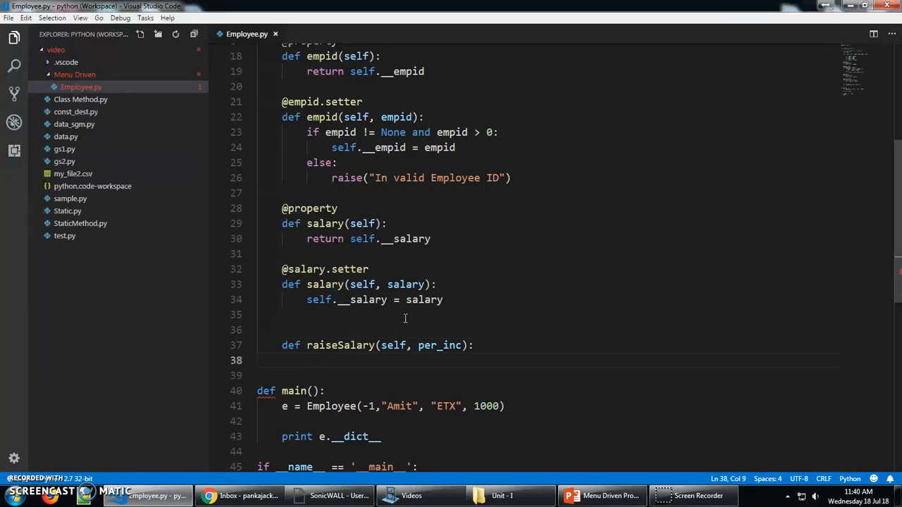
pyautogui.write('self')
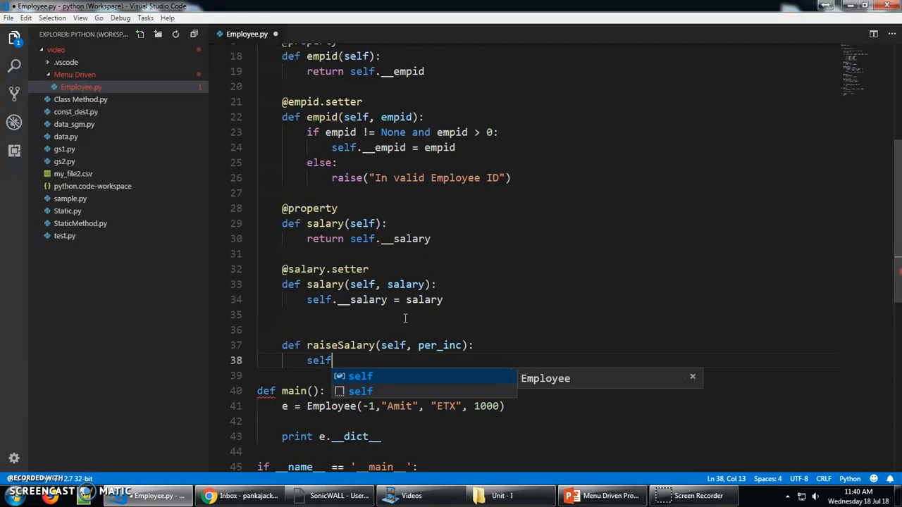
pyautogui.write('.salary =')
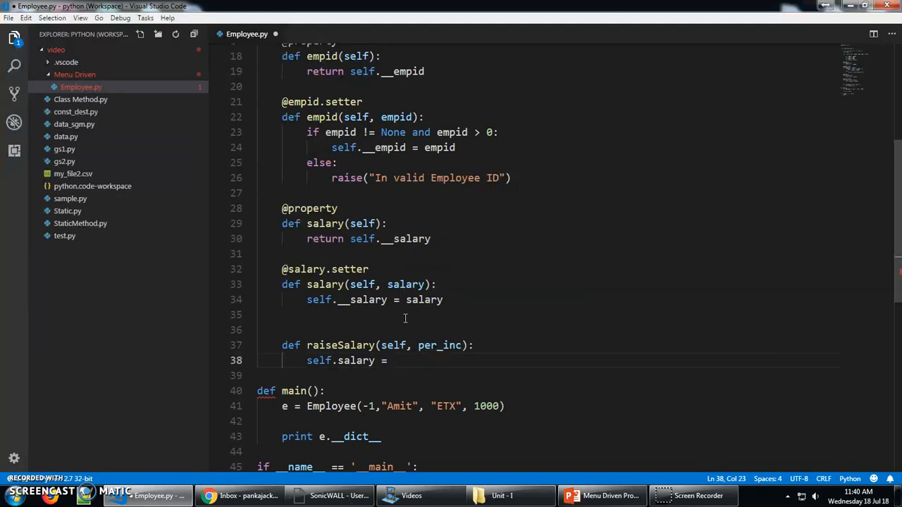
pyautogui.write('self.')
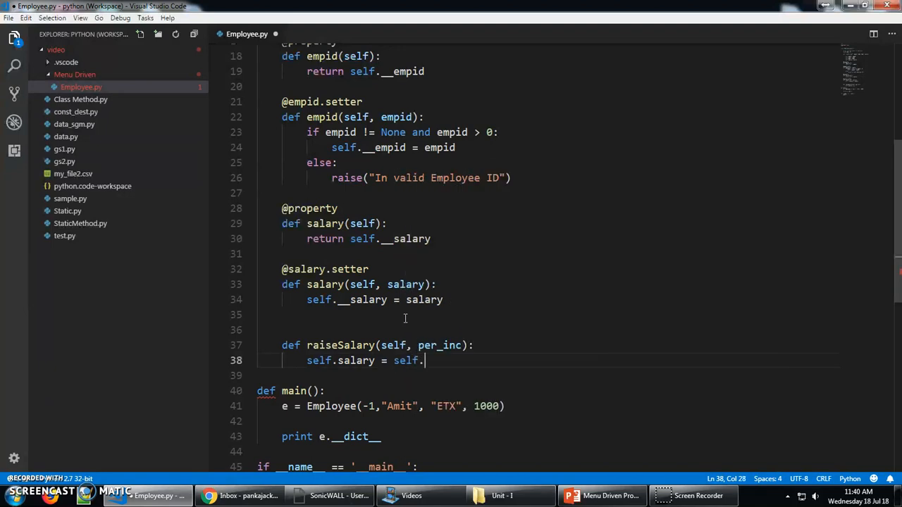
pyautogui.write('salary')
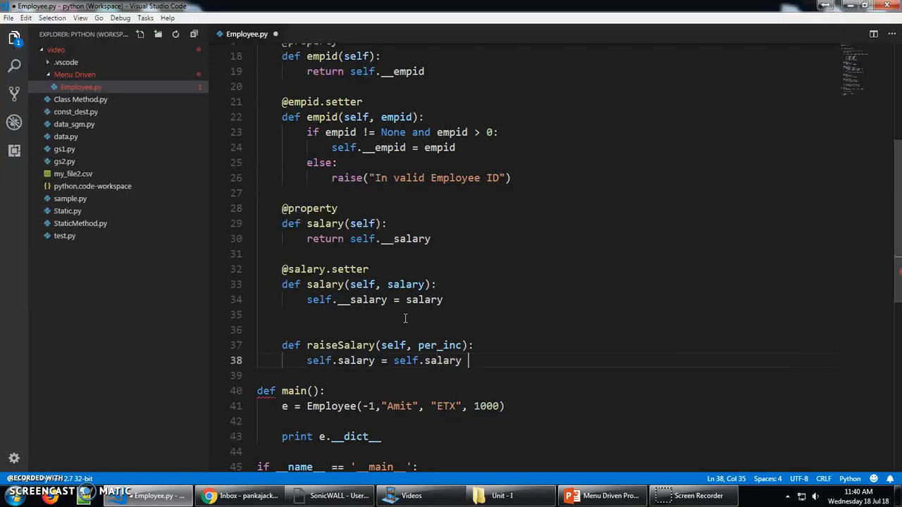
pyautogui.write('+ self.salary')
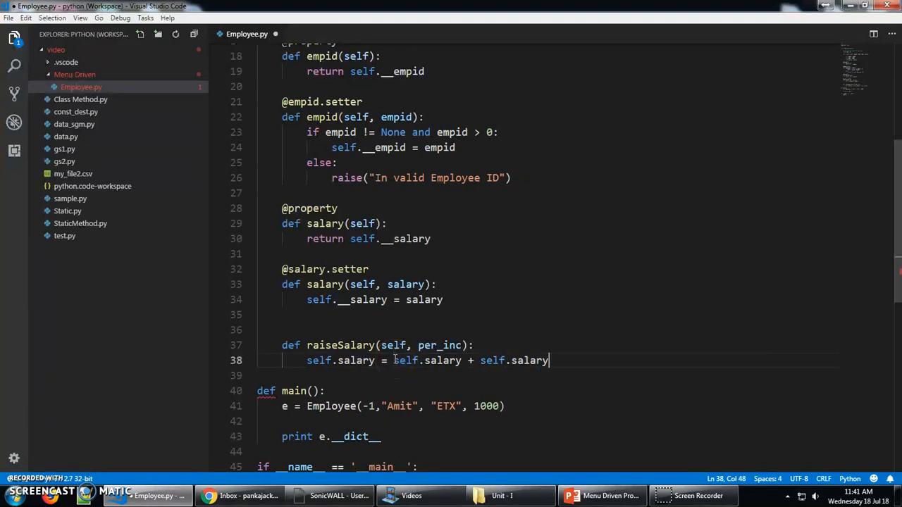
pyautogui.write('*')
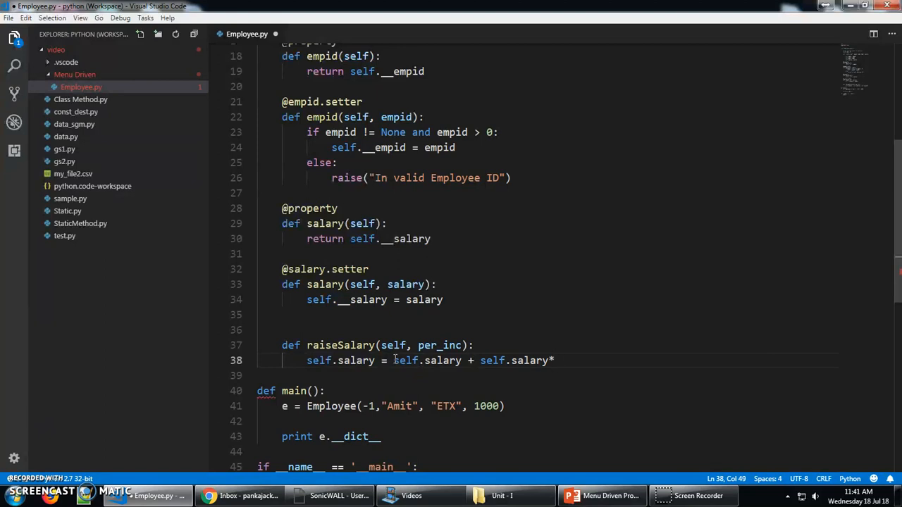
pyautogui.write('*per_inc')
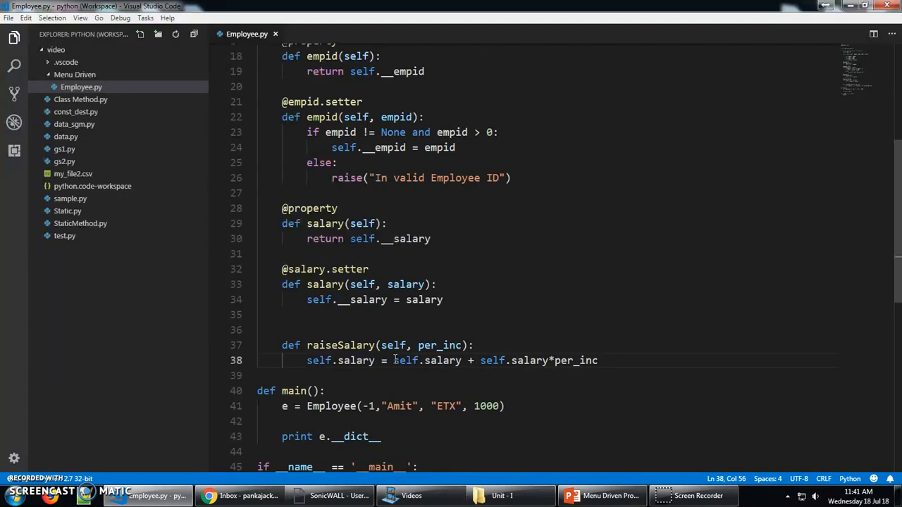
pyautogui.write('def annua')
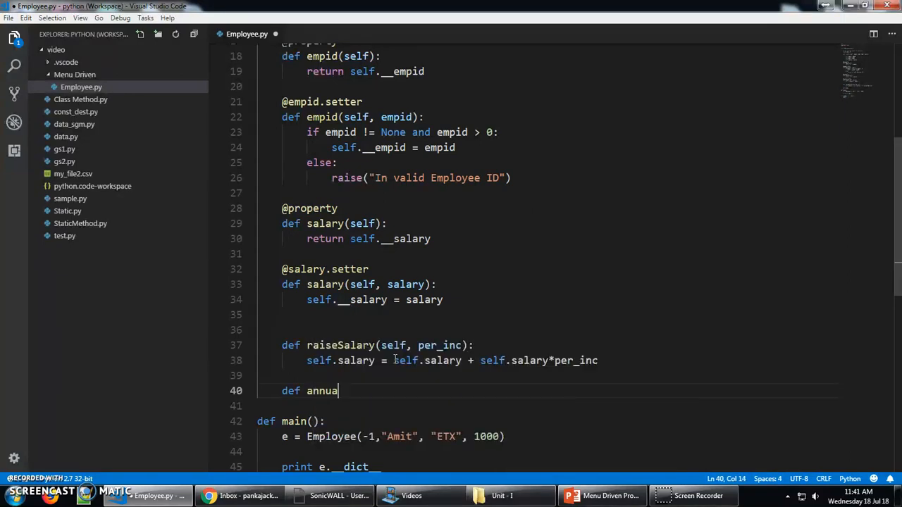
# Write def annualSalary(self): with return self.salary as its body.
pyautogui.write('Sa')
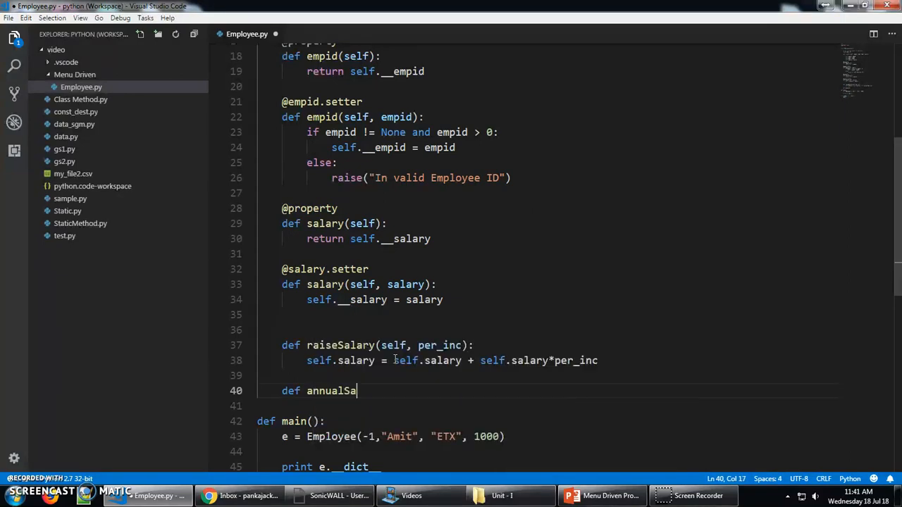
pyautogui.write('lary')
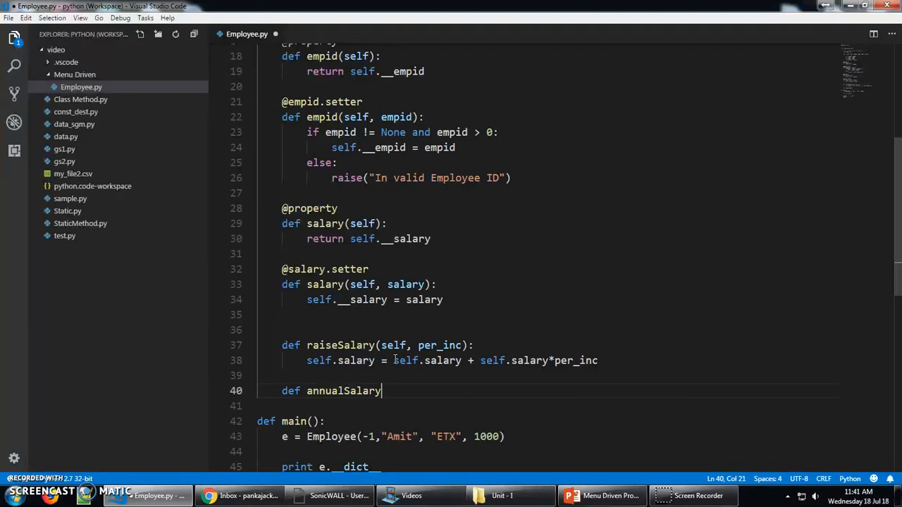
pyautogui.write('(self):')
pyautogui.write('return self.')
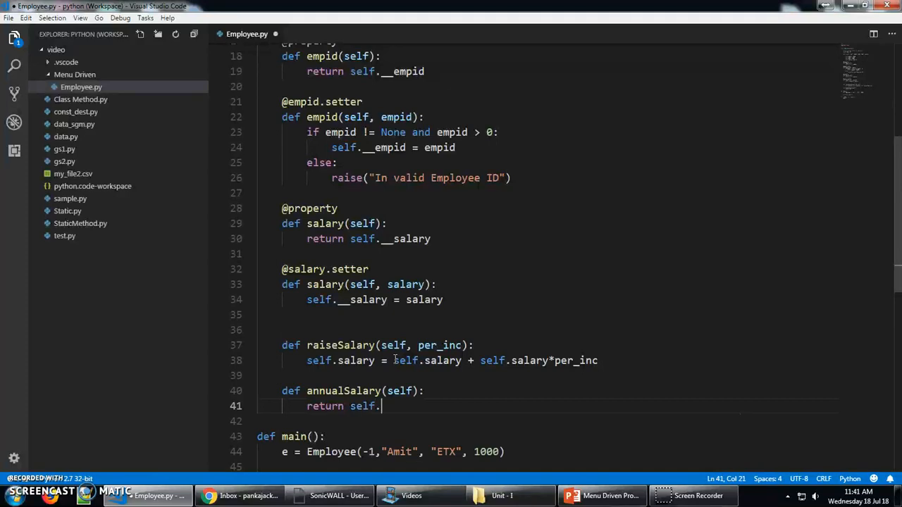
pyautogui.write('salary')
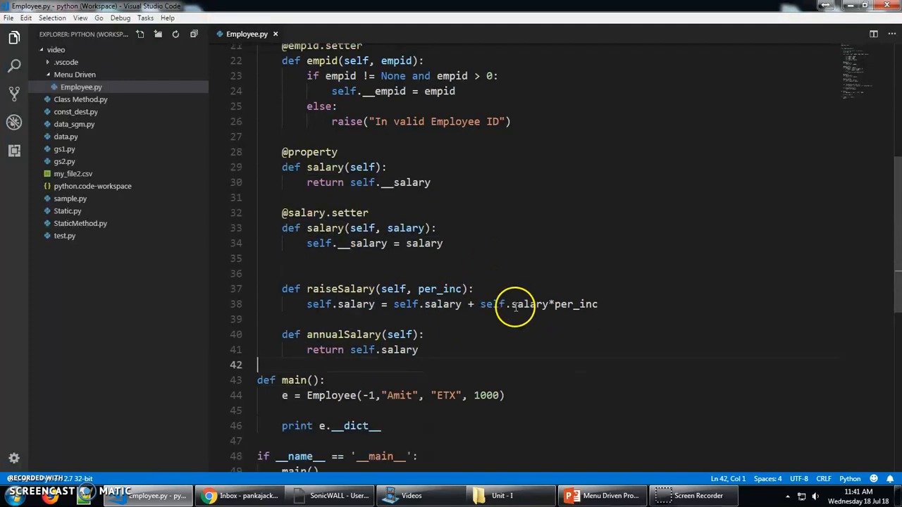
# Replace the dictionary print with labeled prints of e.name, e.salary and e.annualSalary().
pyautogui.scroll(-3)
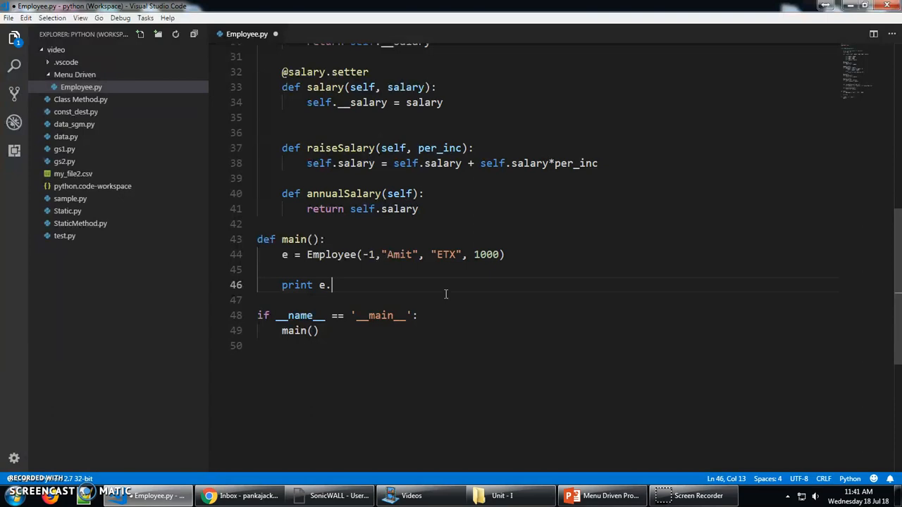
pyautogui.write('name')
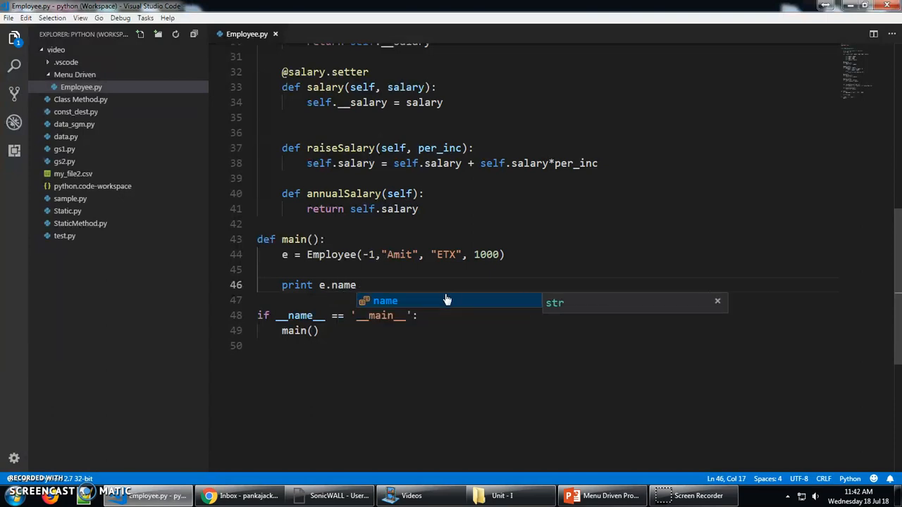
pyautogui.press('Enter')
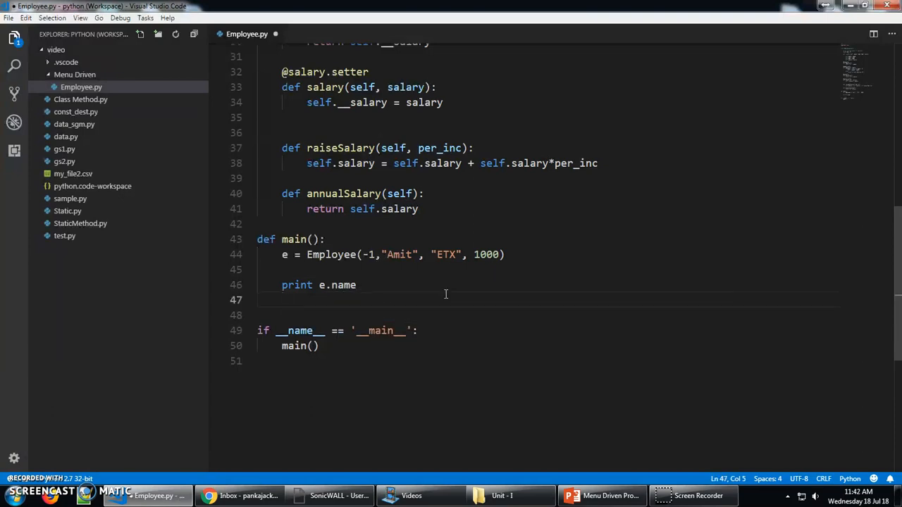
pyautogui.write('print e')
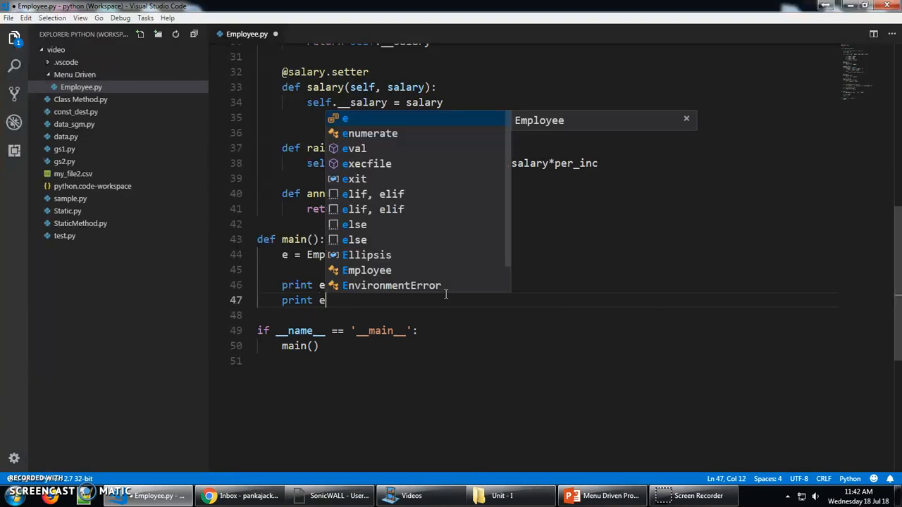
pyautogui.write('salary')
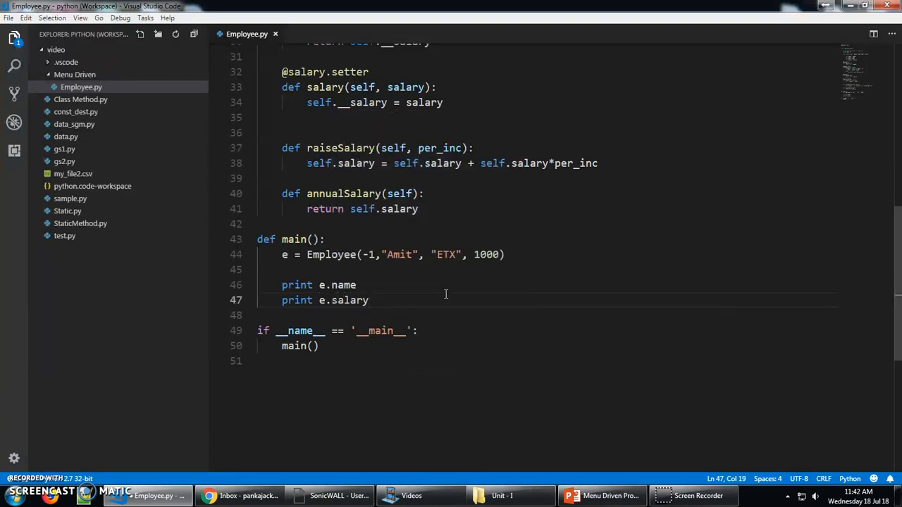
pyautogui.write('print')
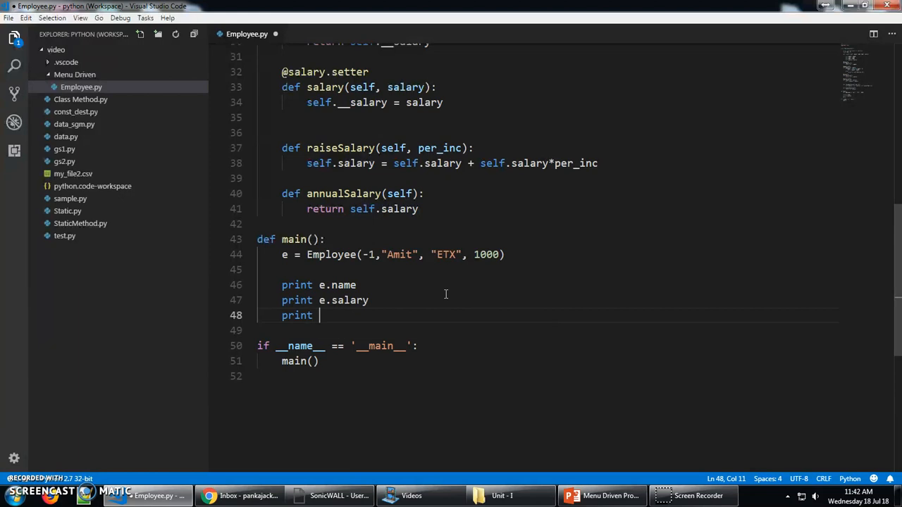
pyautogui.write('e.')
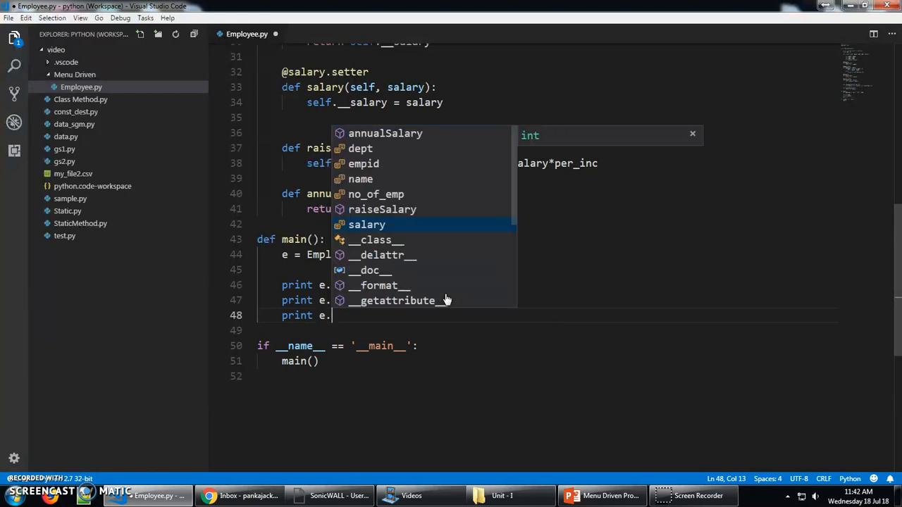
pyautogui.write('a')
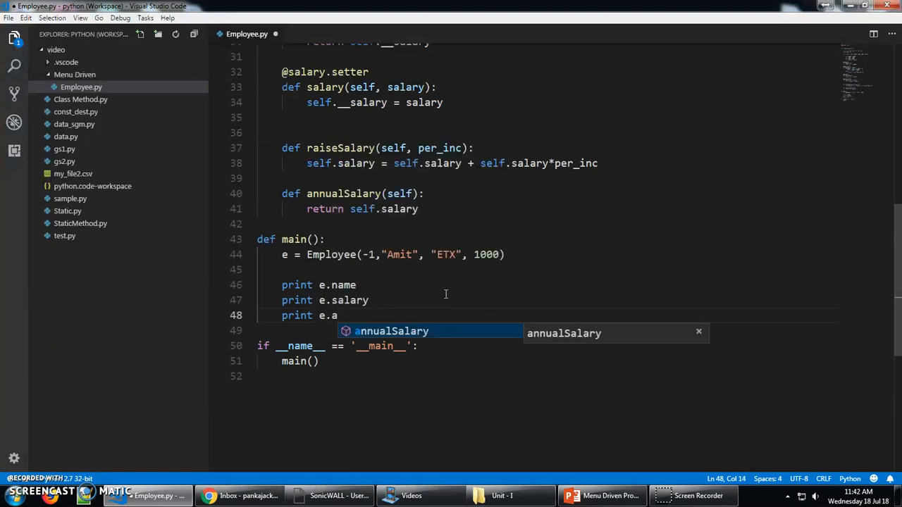
pyautogui.press('Tab')
pyautogui.write(' "Name:",')
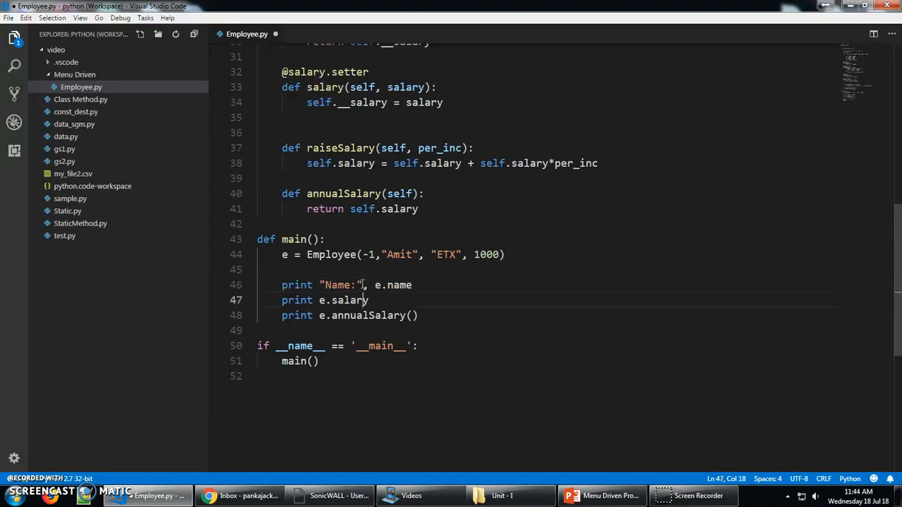
pyautogui.click(362, 300)
pyautogui.write(' "Salary:",')
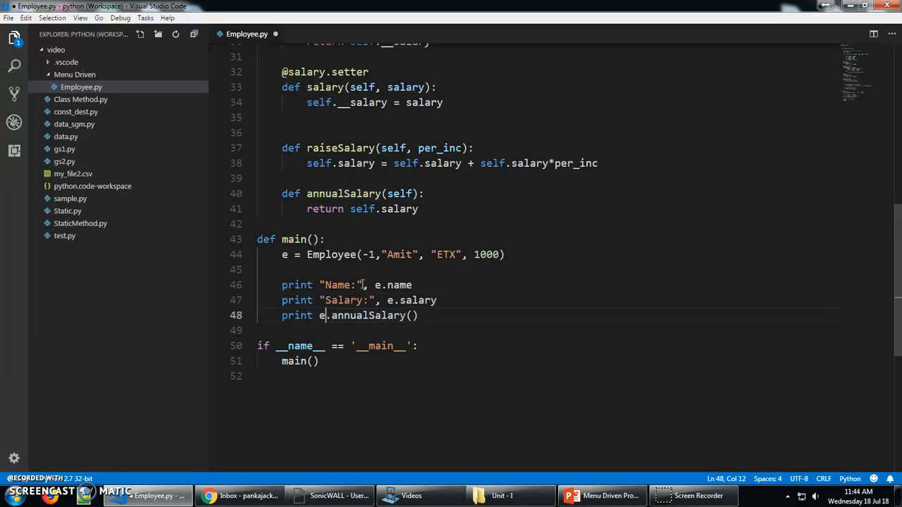
pyautogui.write('A')
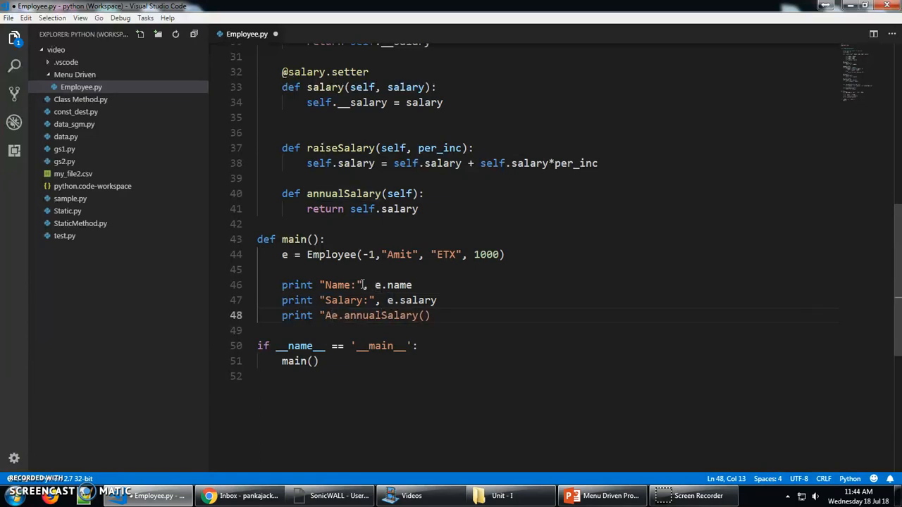
pyautogui.write('nnual Salary:",')
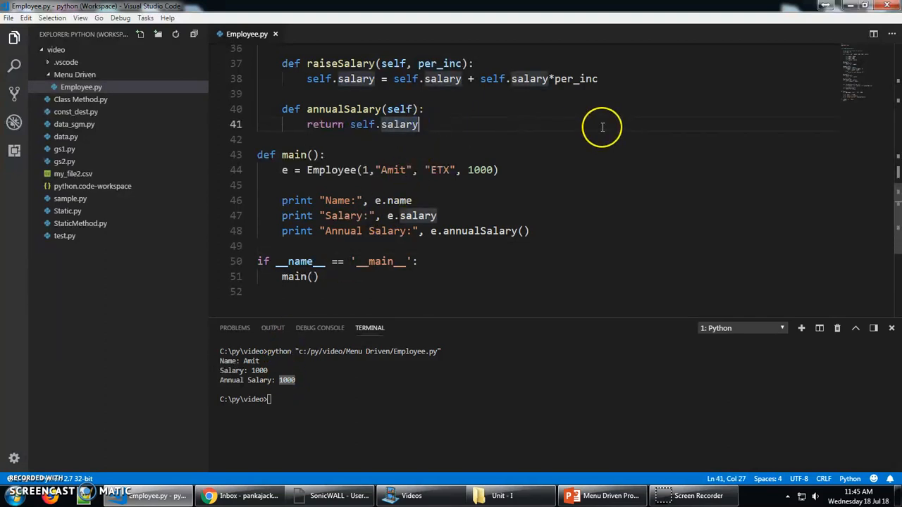
# Change annualSalary to return self.salary*12.
pyautogui.write('*12')
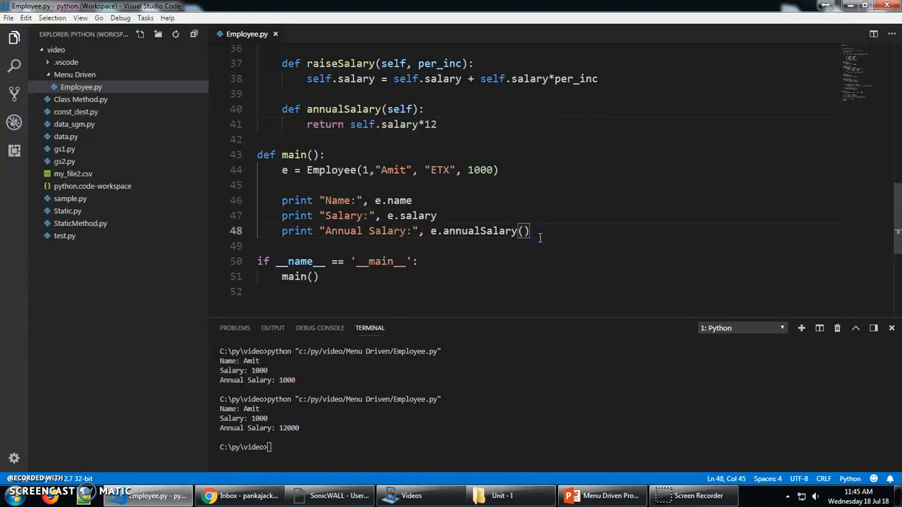
# Add print "salary raised by 20%" and an e.raiseSalary(20) call in main.
pyautogui.press('Enter')
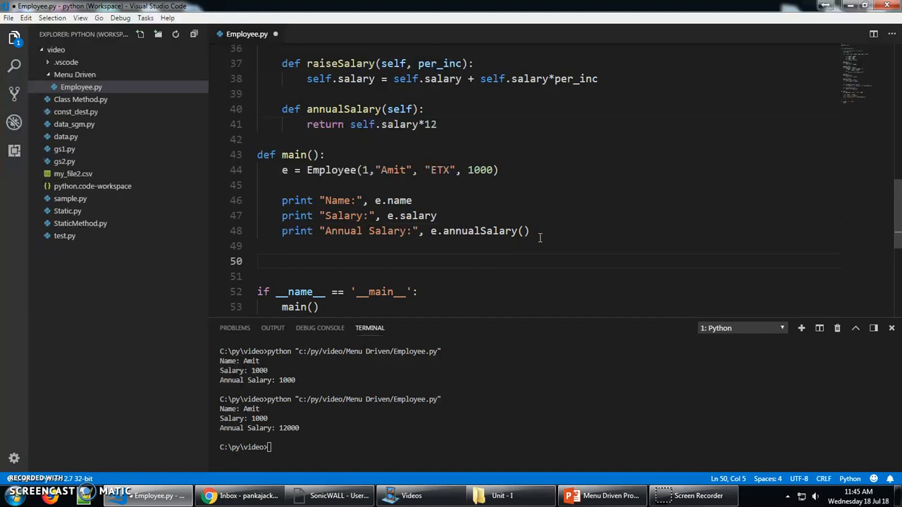
pyautogui.write('print "')
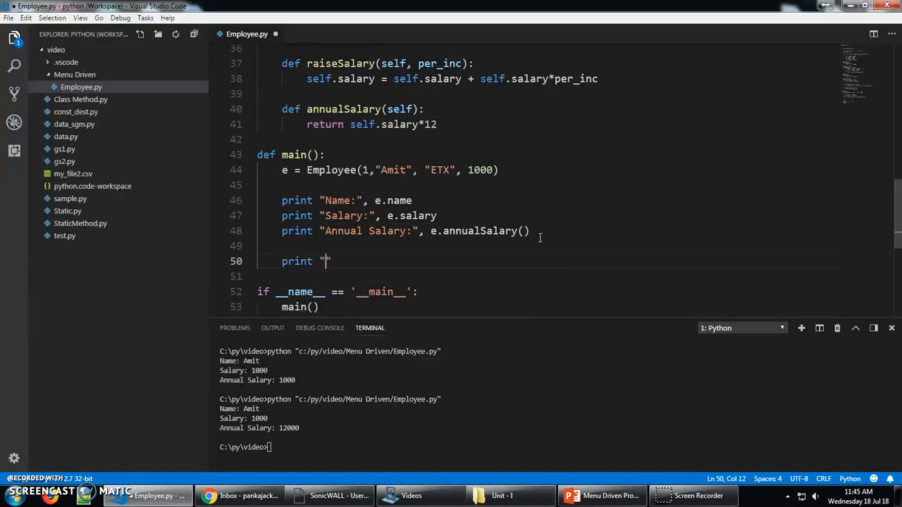
pyautogui.write('salary raised by 2')
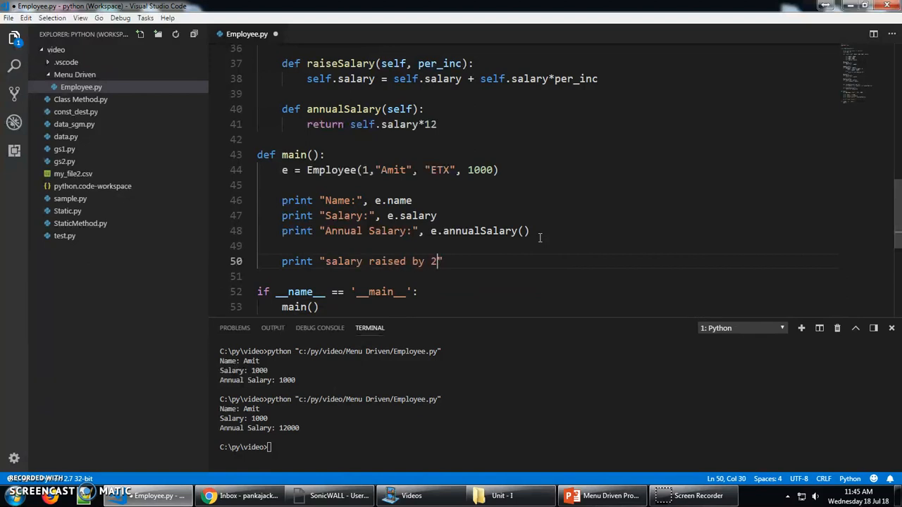
pyautogui.write('0')
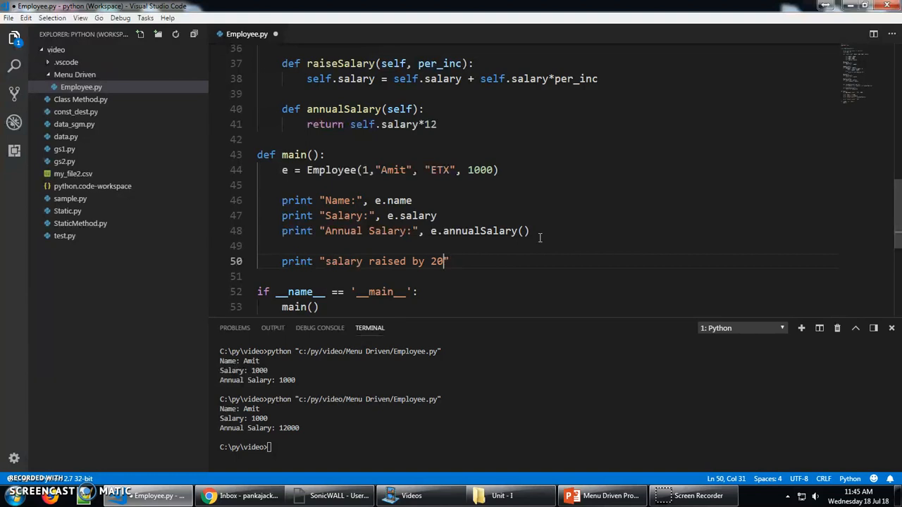
pyautogui.write('%"')
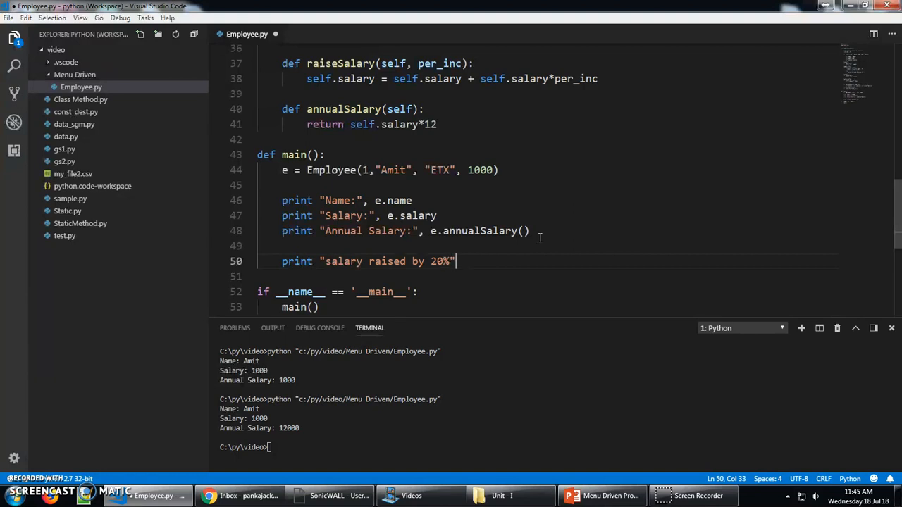
pyautogui.press('Enter')
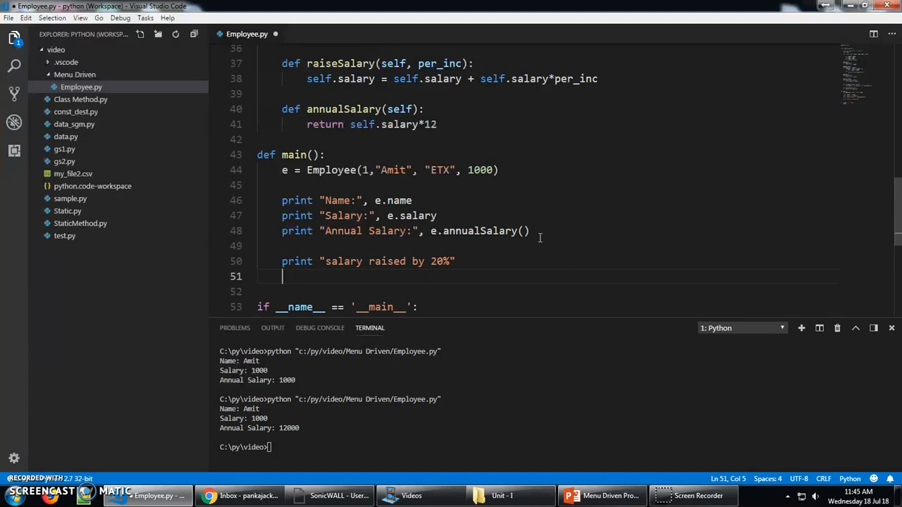
pyautogui.press('enter')
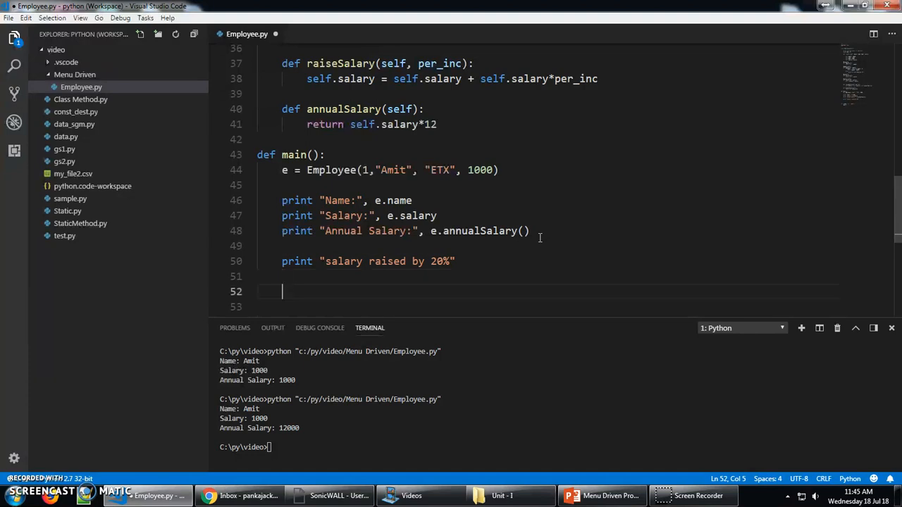
pyautogui.write('e.')
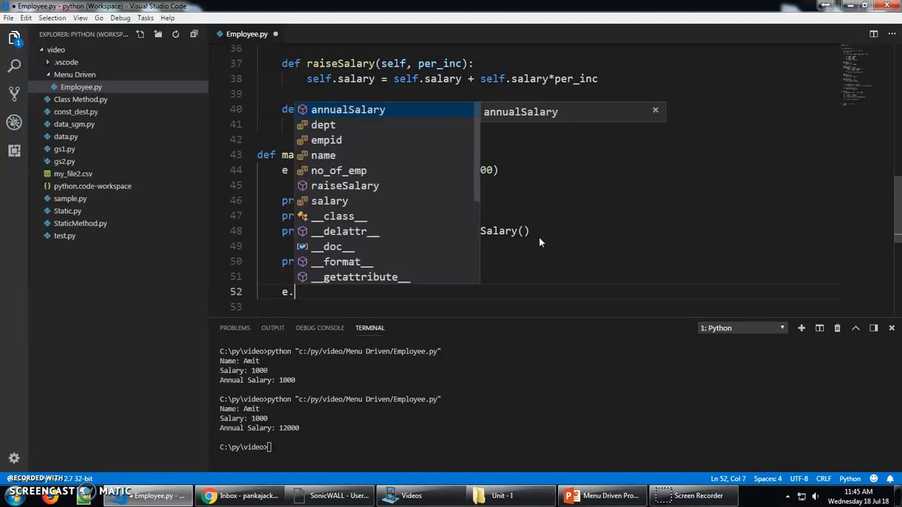
pyautogui.write('sa')
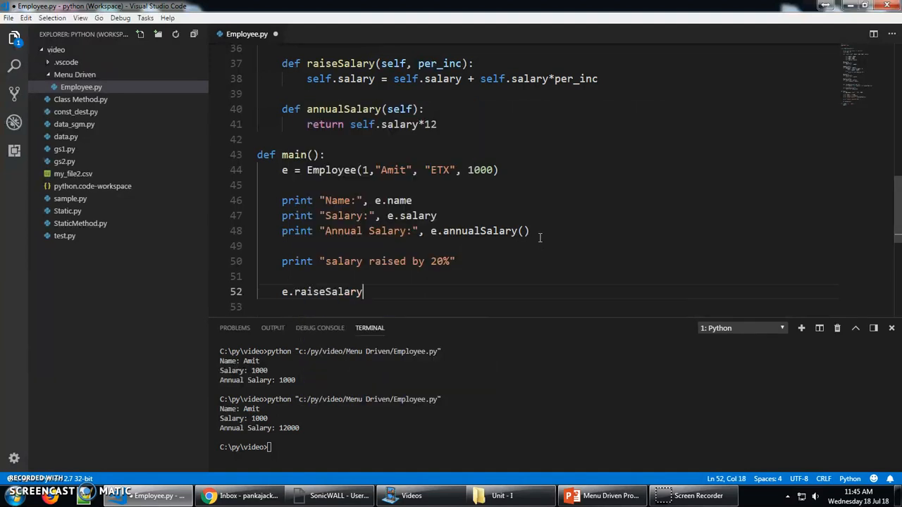
pyautogui.write('(20)')
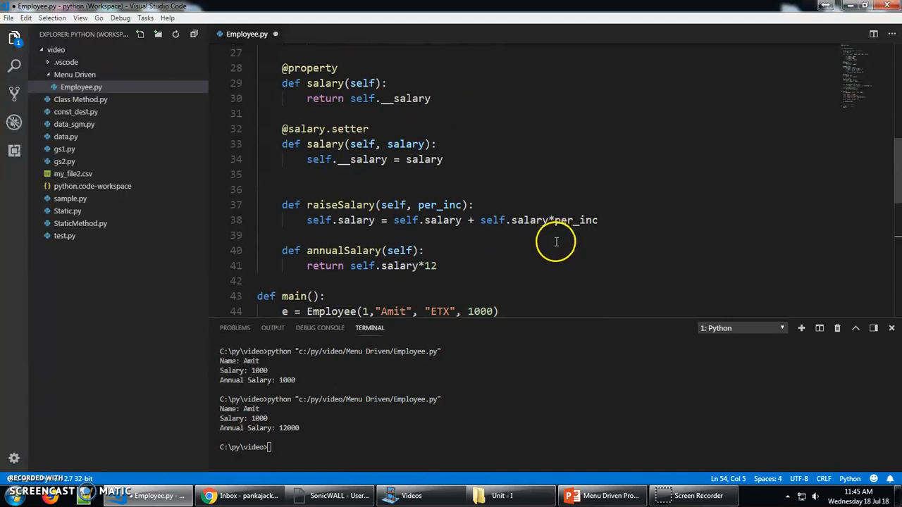
pyautogui.moveTo(602, 226)
pyautogui.write('/')
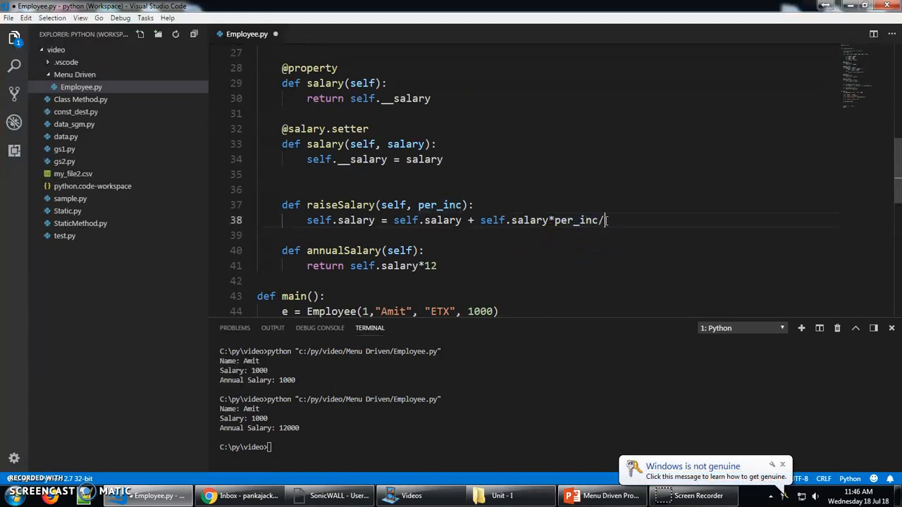
# Append /100 to per_inc in raiseSalary's calculation.
pyautogui.write('100')
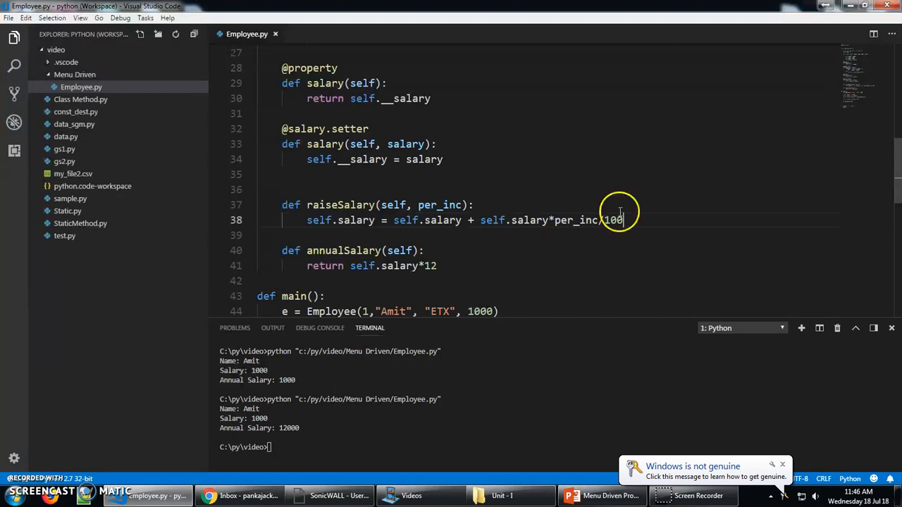
pyautogui.scroll(-3)
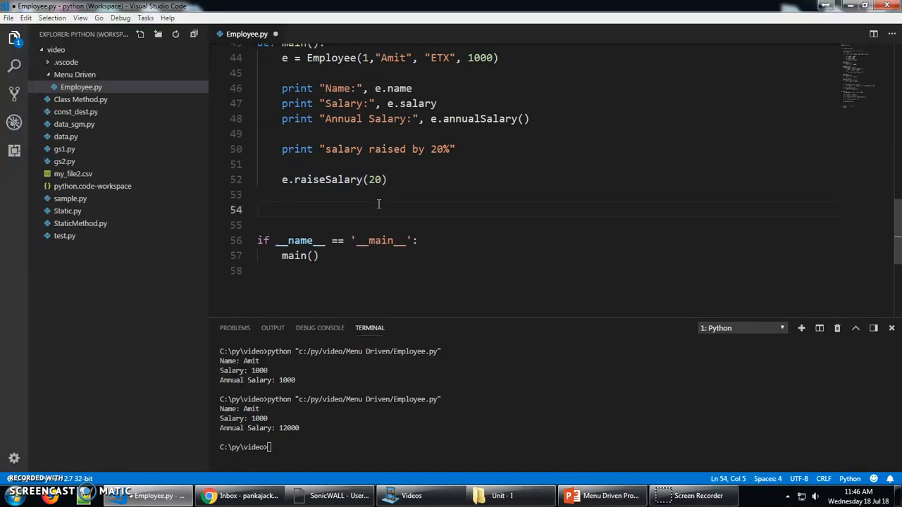
# Add print "Raised salary:", e.salary after the raise call.
pyautogui.write('print')
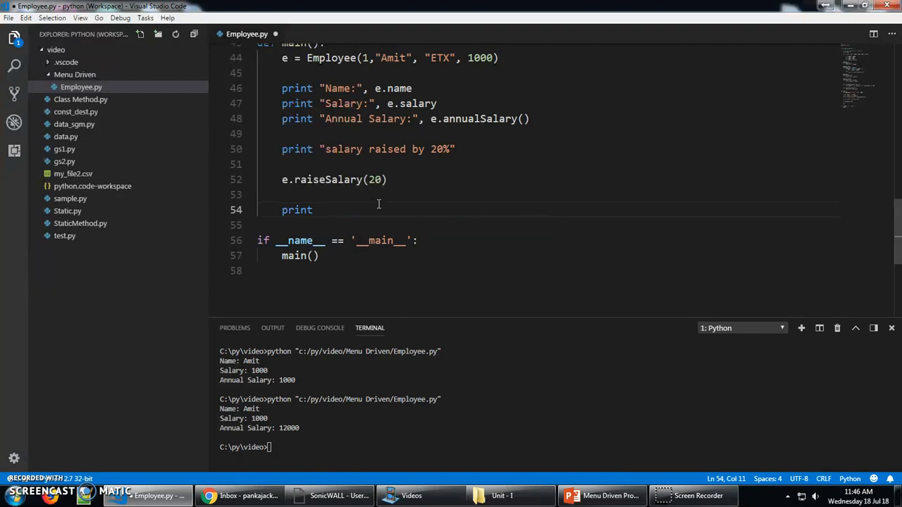
pyautogui.moveTo(370, 203)
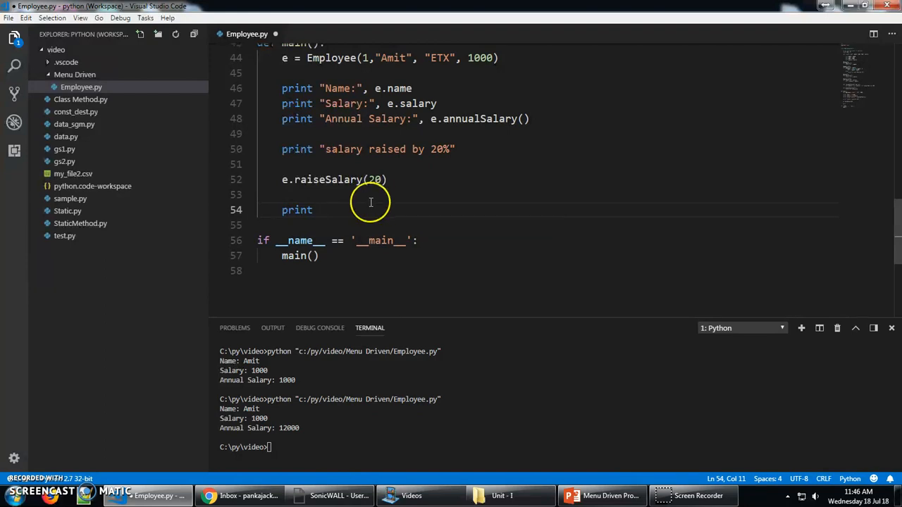
pyautogui.write('"rais')
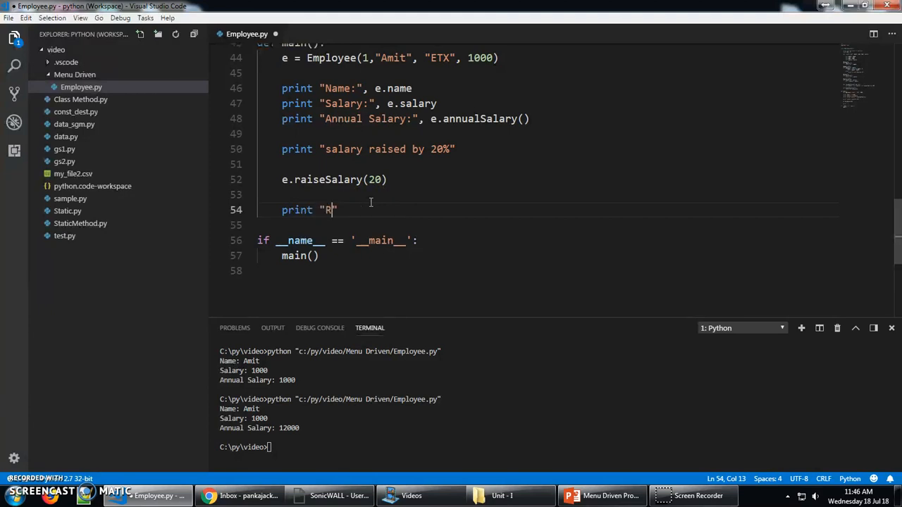
pyautogui.write('aised salary:')
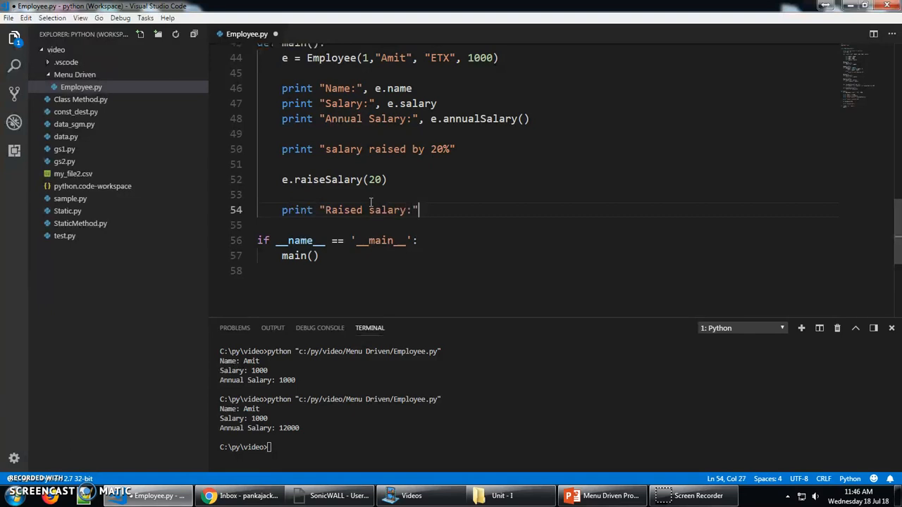
pyautogui.write(', e.salary')
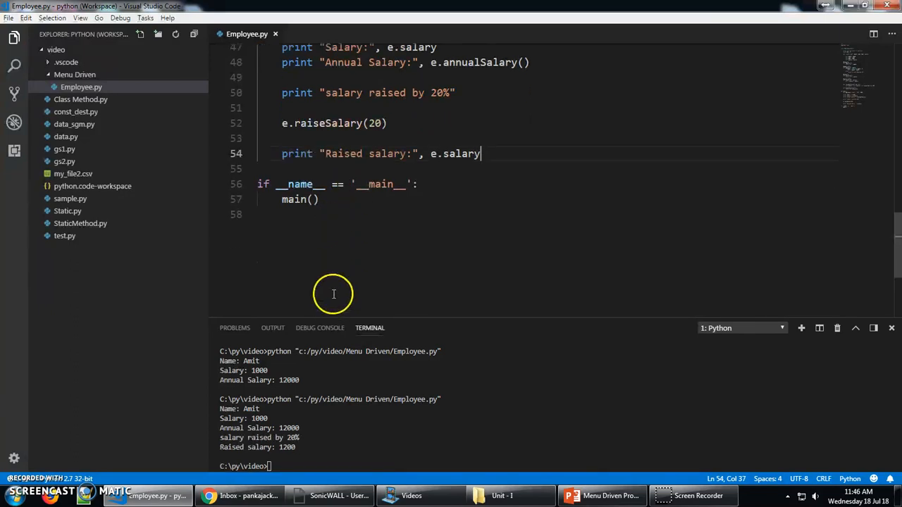
pyautogui.moveTo(281, 448)
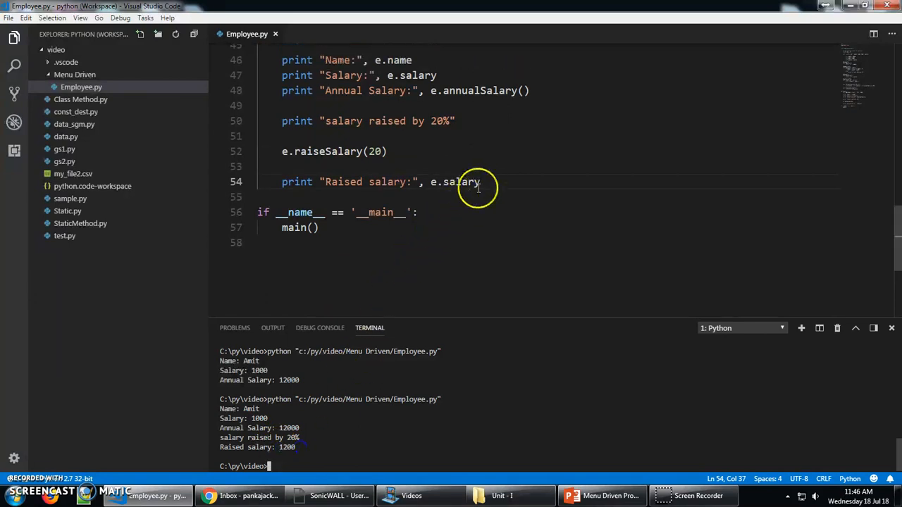
pyautogui.write('print')
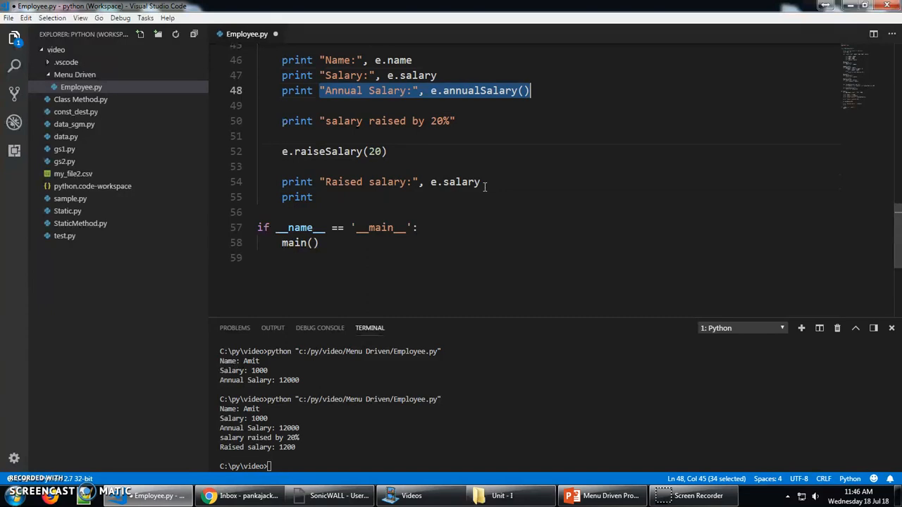
# Add print "Annual Salary:", e.annualSalary() after the raised salary line.
pyautogui.click(319, 196)
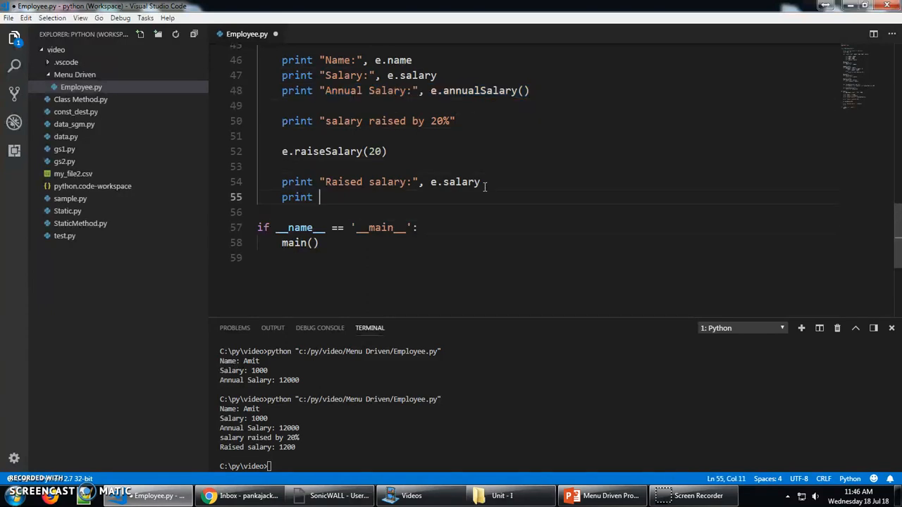
pyautogui.write('"Annual Salary:", e.annualSalary()')
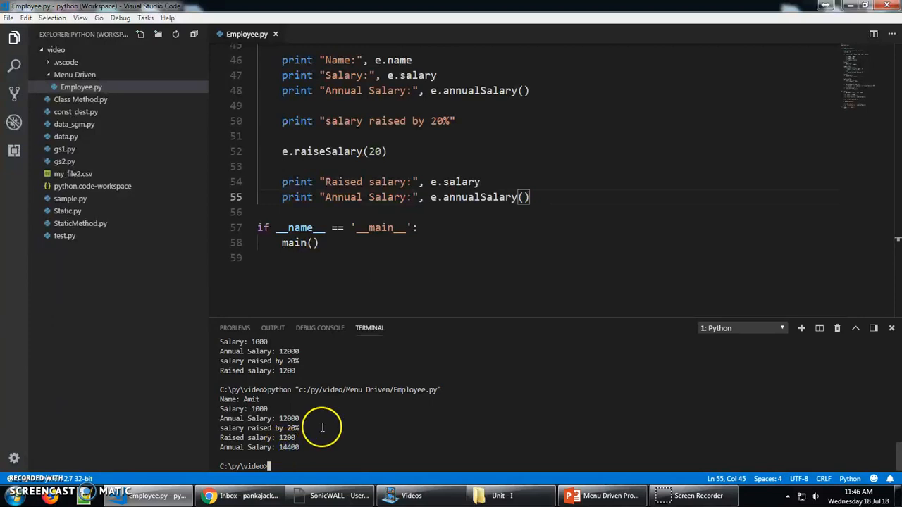
pyautogui.moveTo(310, 437)
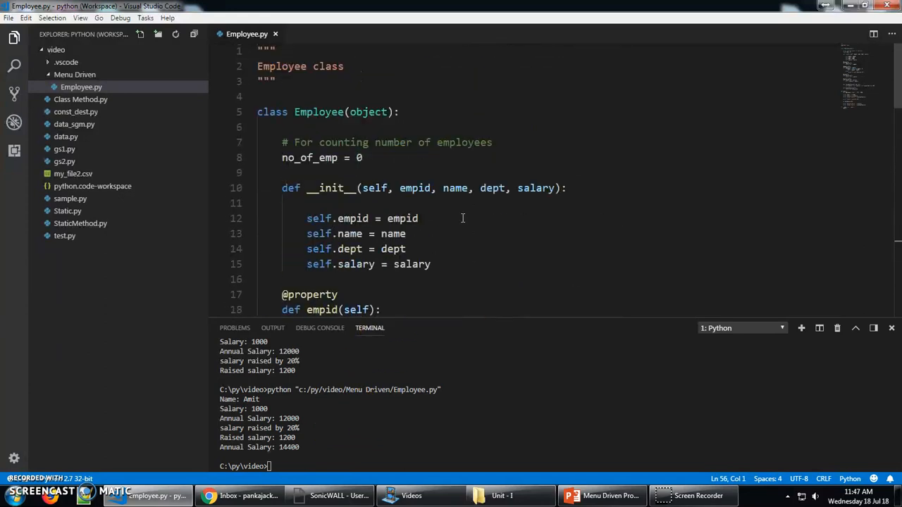
pyautogui.scroll(-3)
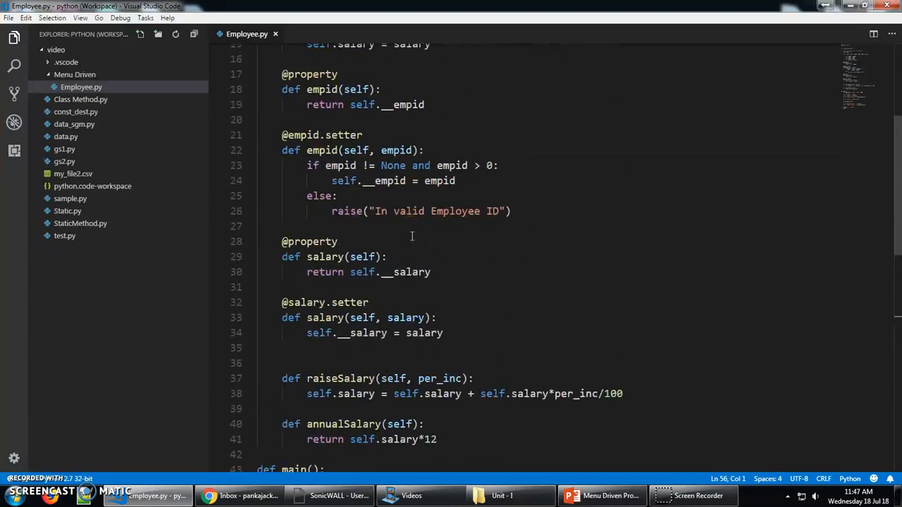
pyautogui.scroll(3)
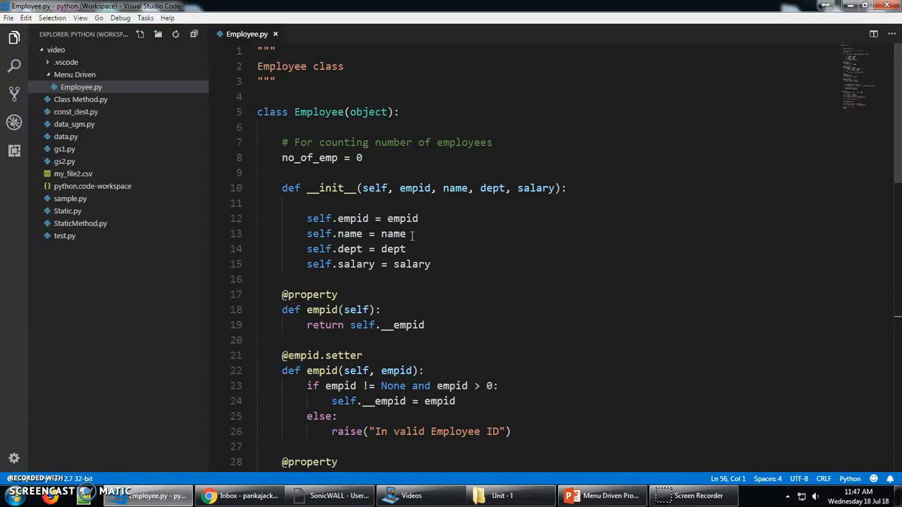